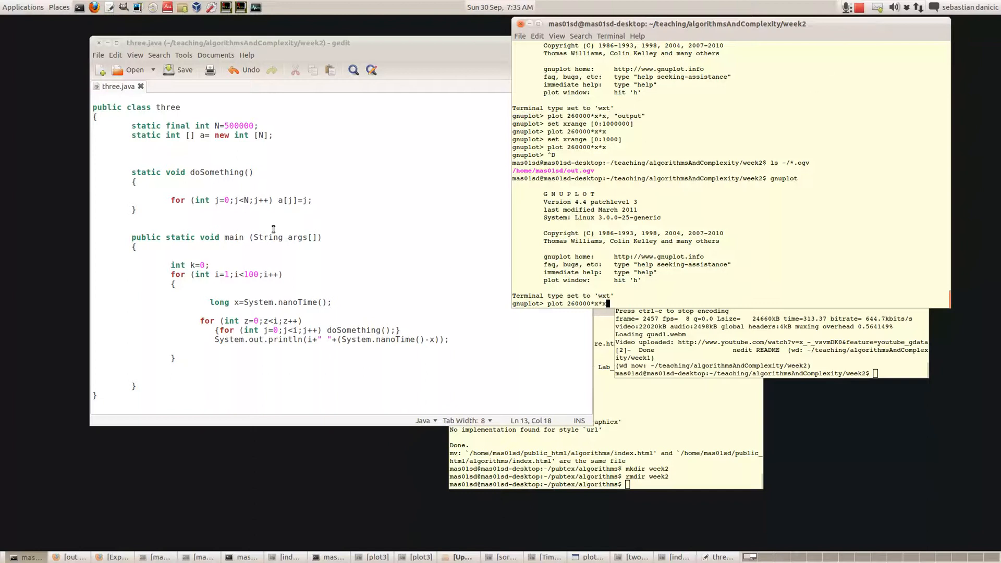
{"action": "mouse_move", "coordinate": [183, 95]}
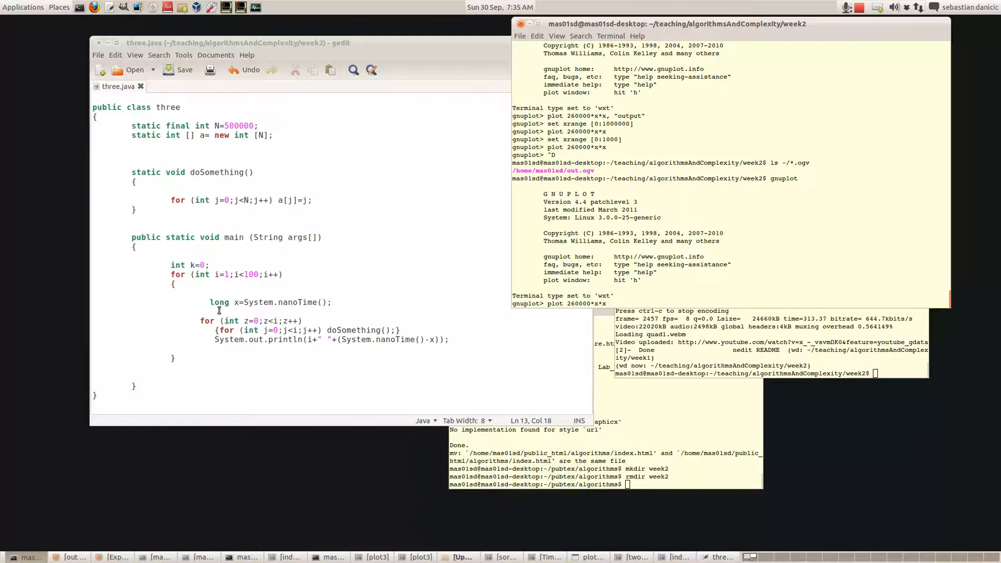
{"action": "mouse_move", "coordinate": [221, 352]}
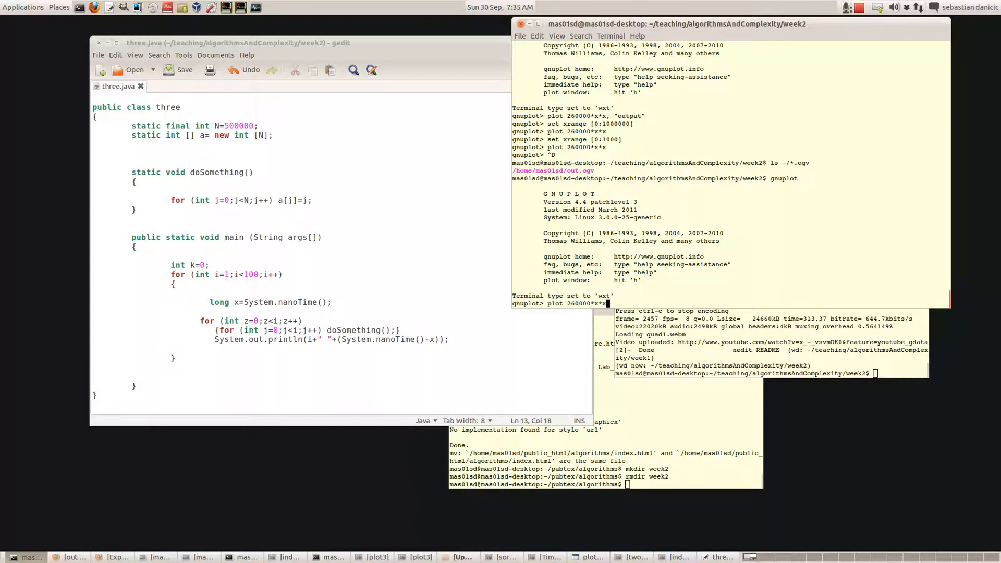
- Run 'plot 260000*x*x' to draw the parabola over x from -10 to 10
{"action": "key", "text": "Return"}
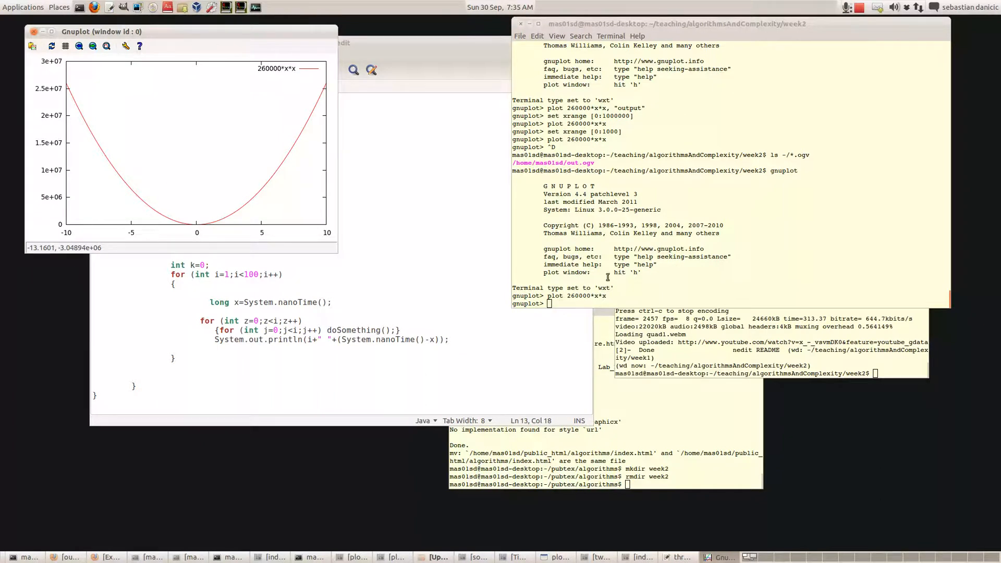
{"action": "mouse_move", "coordinate": [101, 59]}
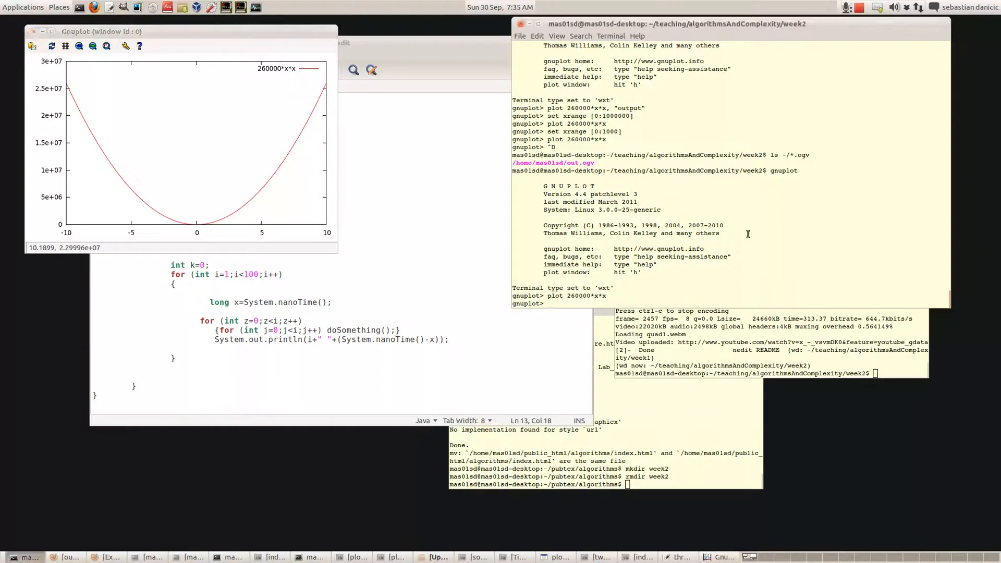
- Set the x-range to 0–1000 so 260000*x*x redraws rising to about 2.6e+11
{"action": "type", "text": "set xrange [0:1000]"}
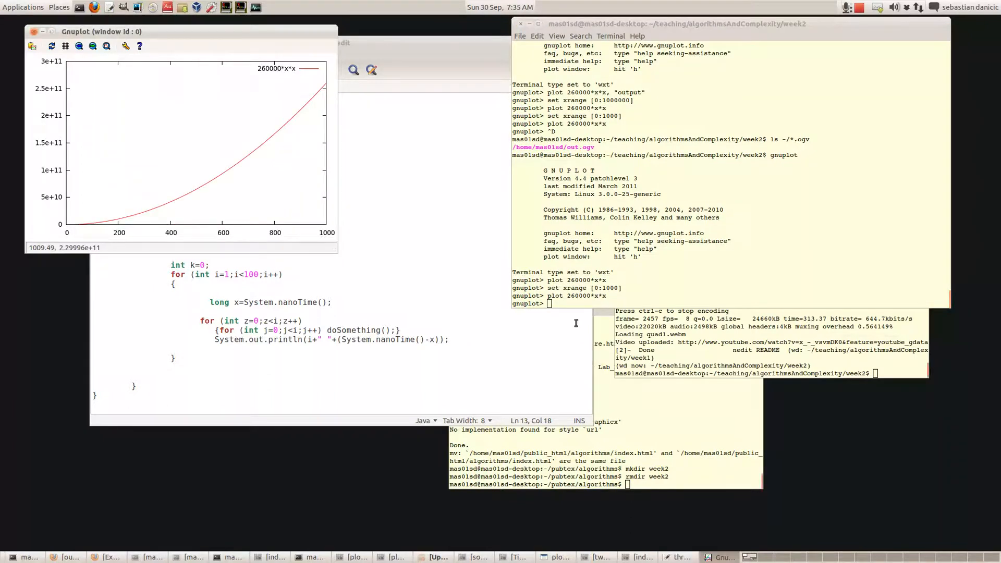
{"action": "mouse_move", "coordinate": [37, 235]}
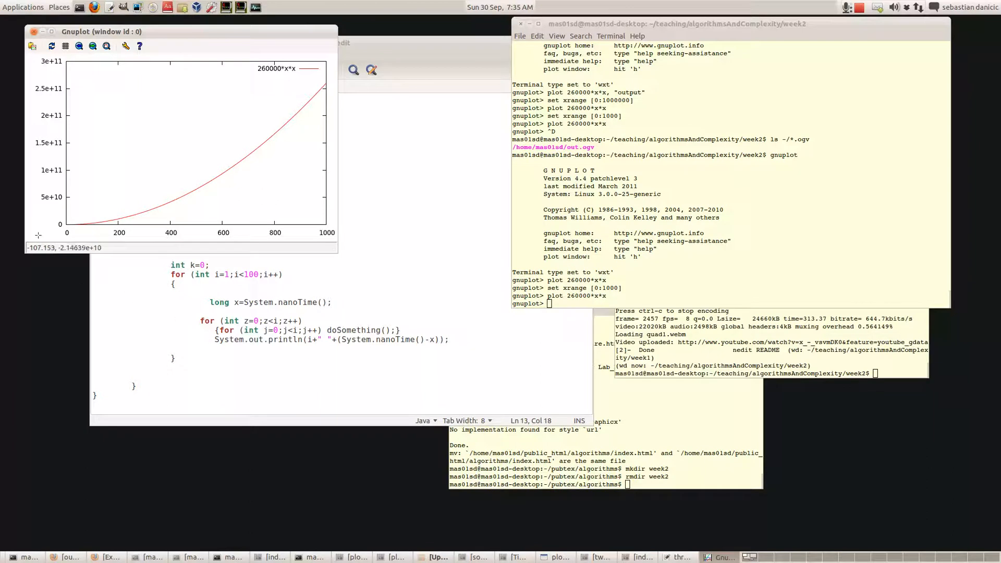
{"action": "mouse_move", "coordinate": [70, 232]}
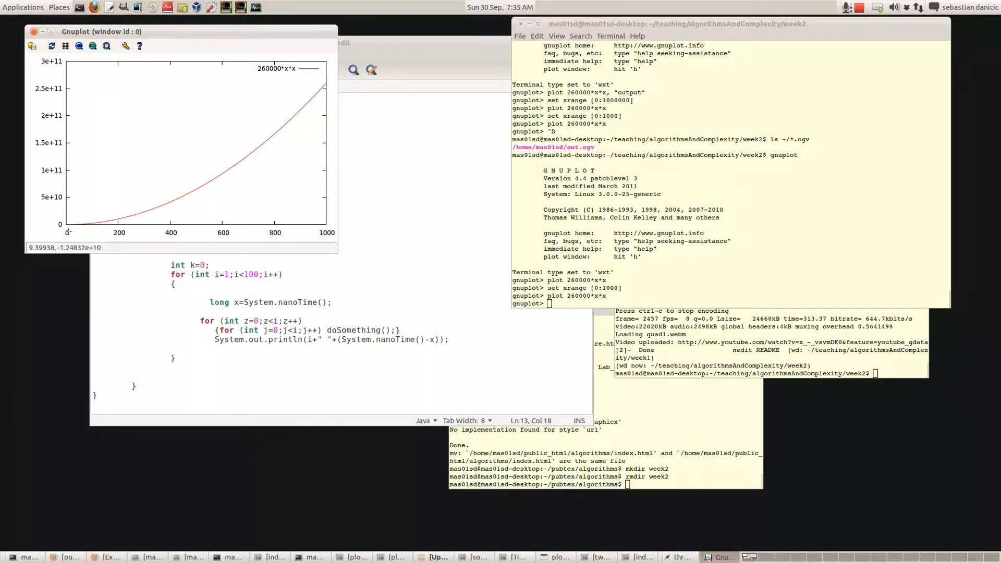
{"action": "mouse_move", "coordinate": [245, 229]}
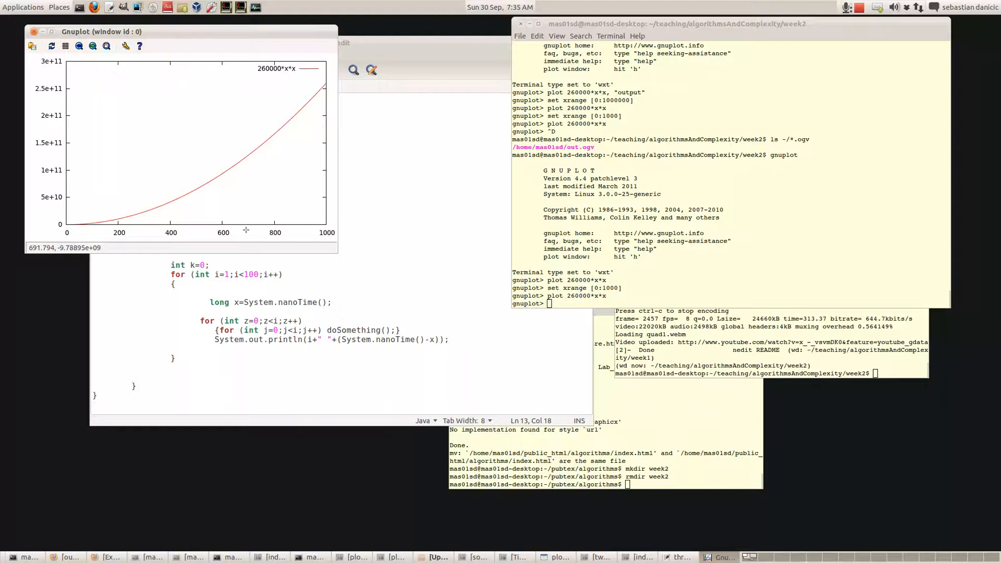
{"action": "mouse_move", "coordinate": [298, 229]}
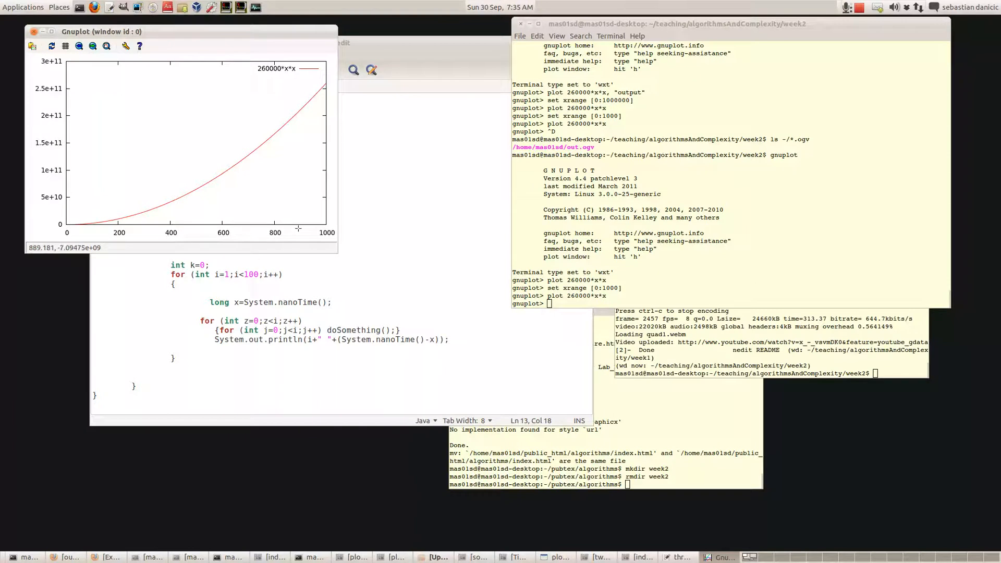
{"action": "mouse_move", "coordinate": [143, 102]}
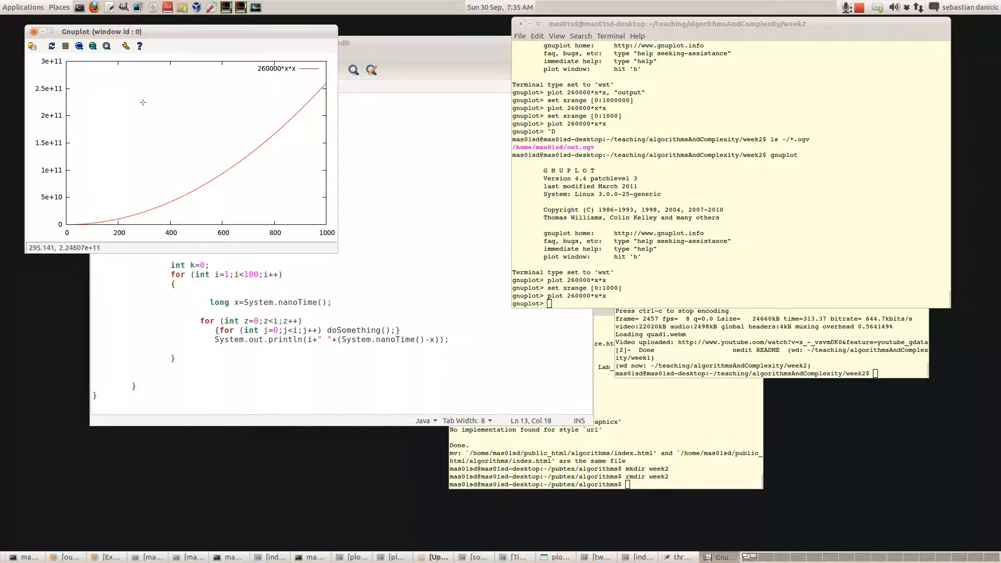
{"action": "mouse_move", "coordinate": [67, 90]}
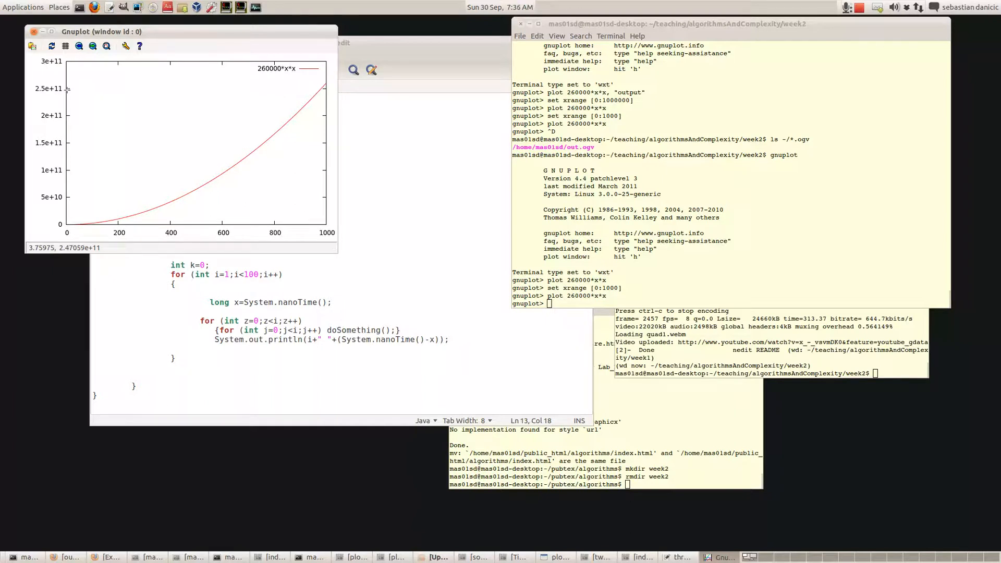
{"action": "mouse_move", "coordinate": [69, 88]}
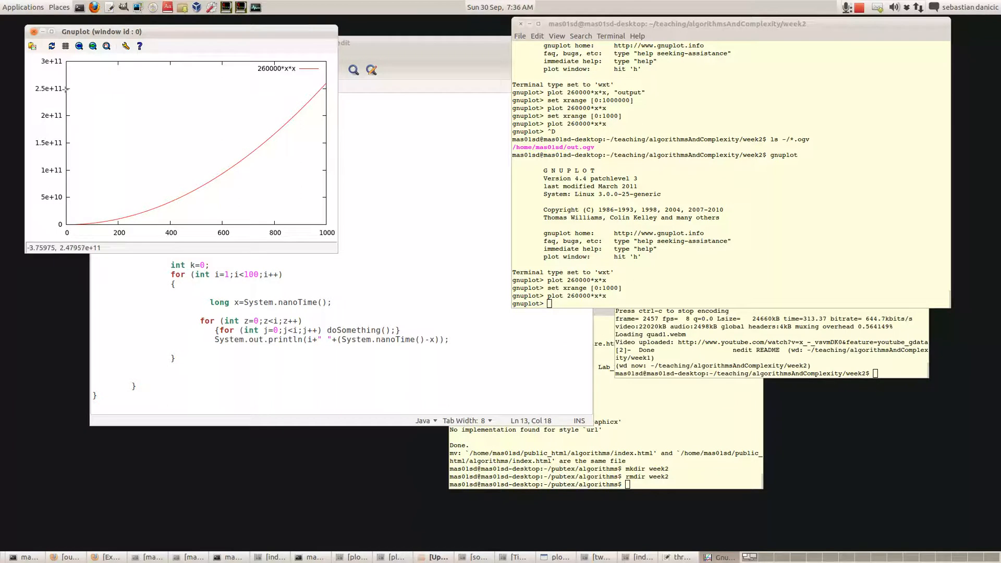
{"action": "mouse_move", "coordinate": [83, 87]}
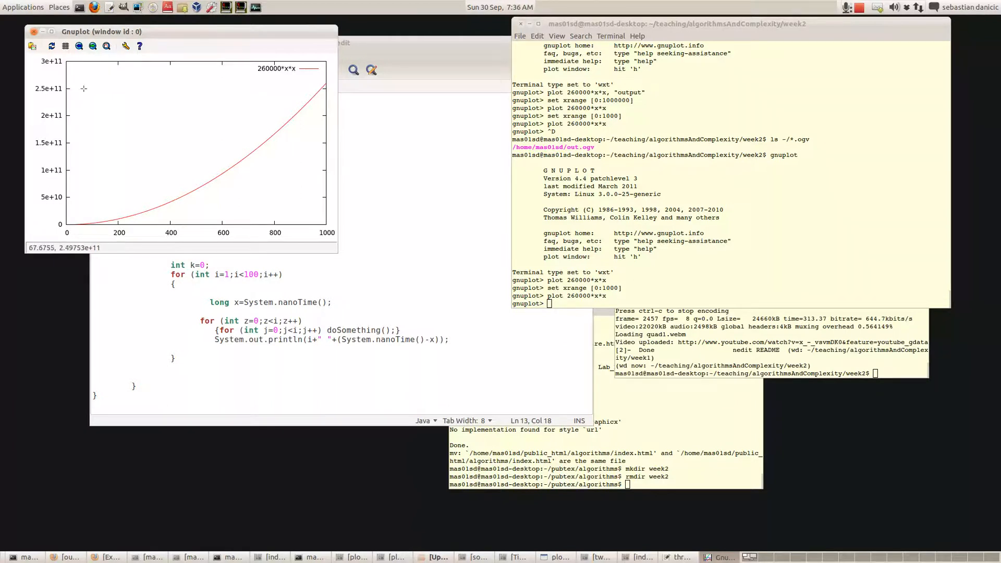
{"action": "mouse_move", "coordinate": [64, 88]}
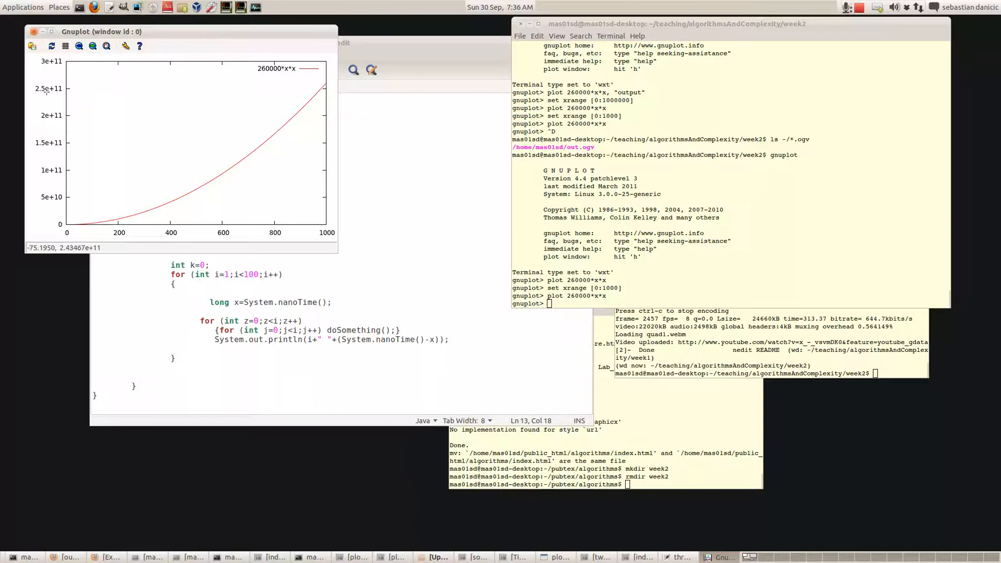
{"action": "mouse_move", "coordinate": [61, 90]}
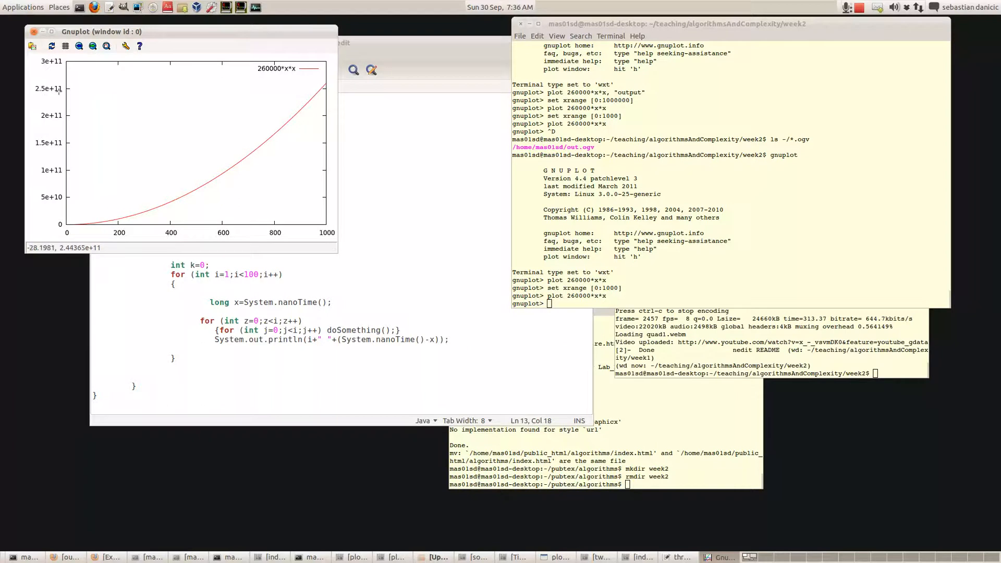
{"action": "mouse_move", "coordinate": [60, 90]}
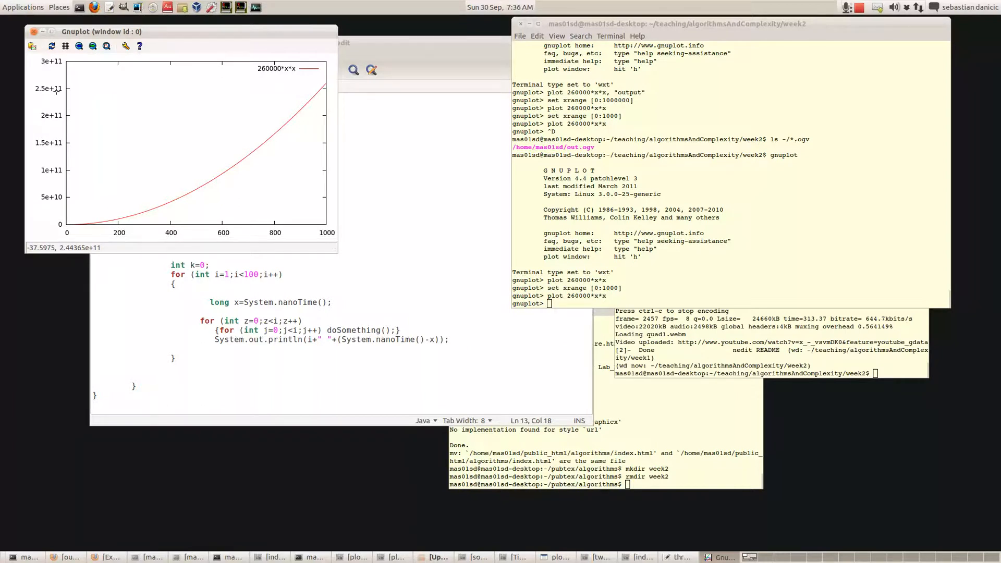
{"action": "mouse_move", "coordinate": [54, 94]}
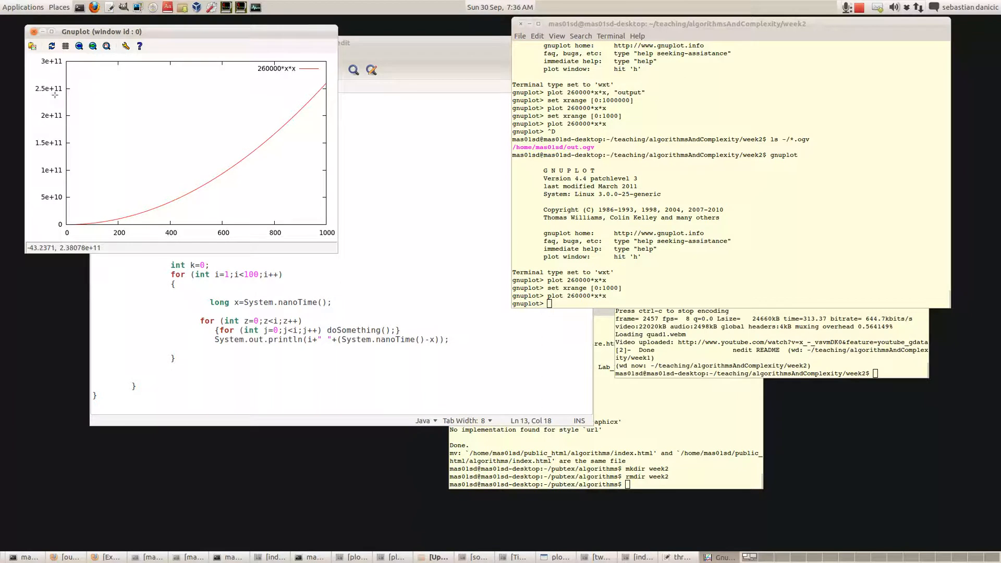
{"action": "mouse_move", "coordinate": [55, 95]}
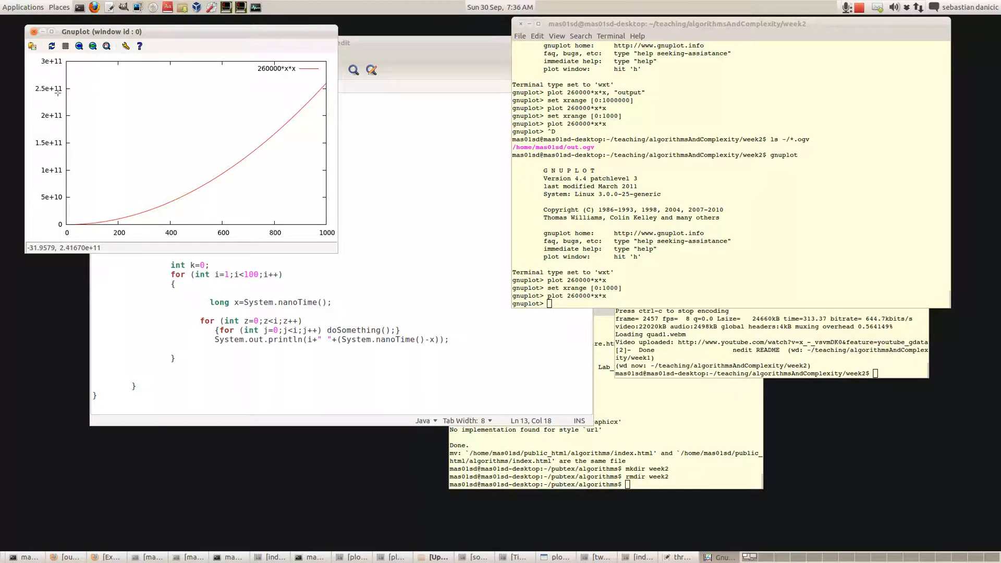
{"action": "mouse_move", "coordinate": [47, 94]}
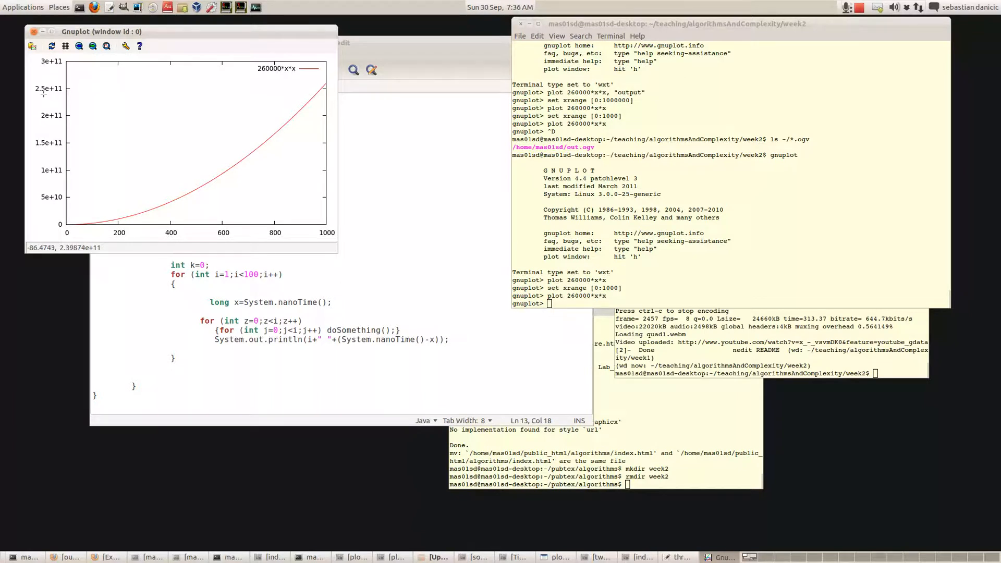
{"action": "mouse_move", "coordinate": [45, 92]}
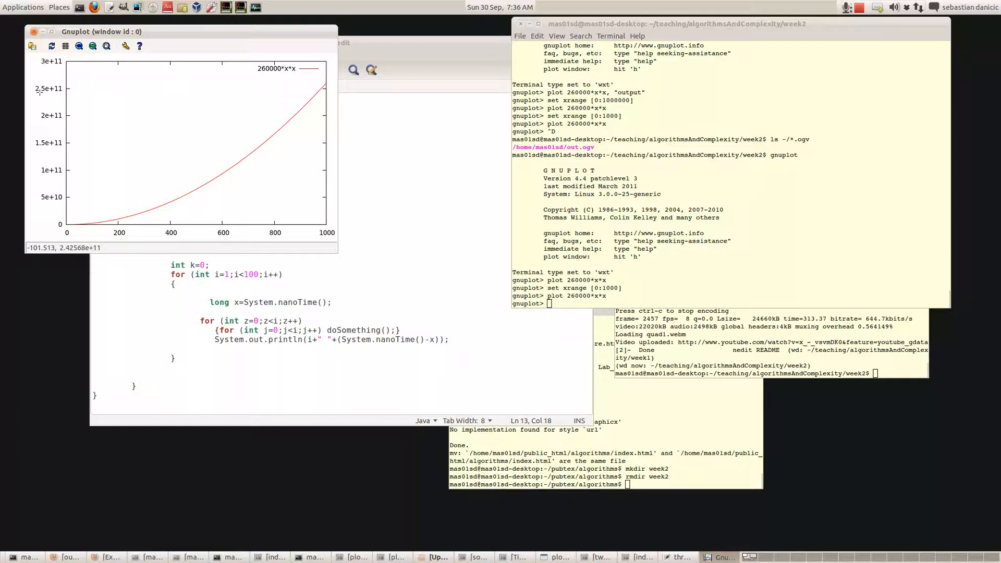
{"action": "mouse_move", "coordinate": [78, 144]}
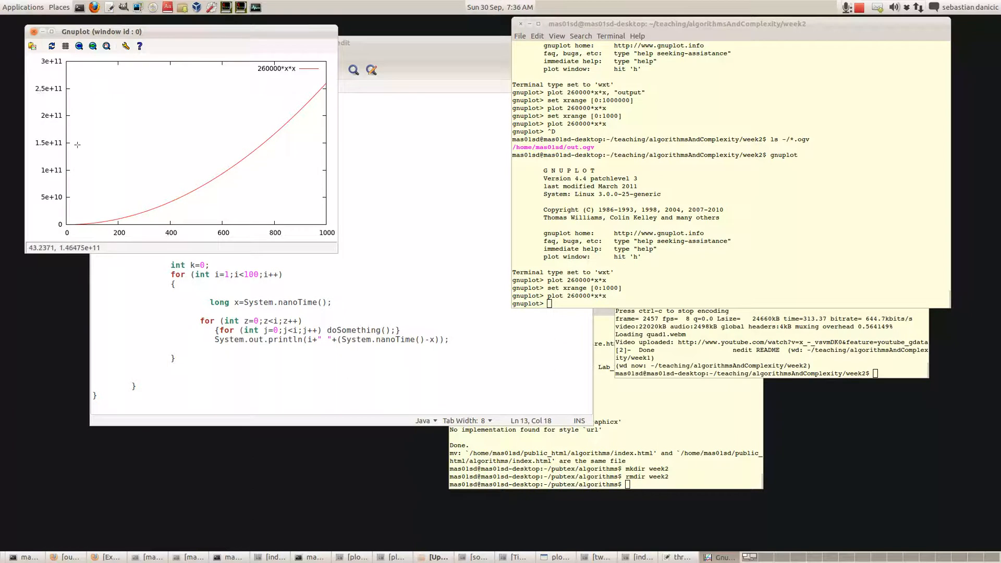
{"action": "mouse_move", "coordinate": [92, 269]}
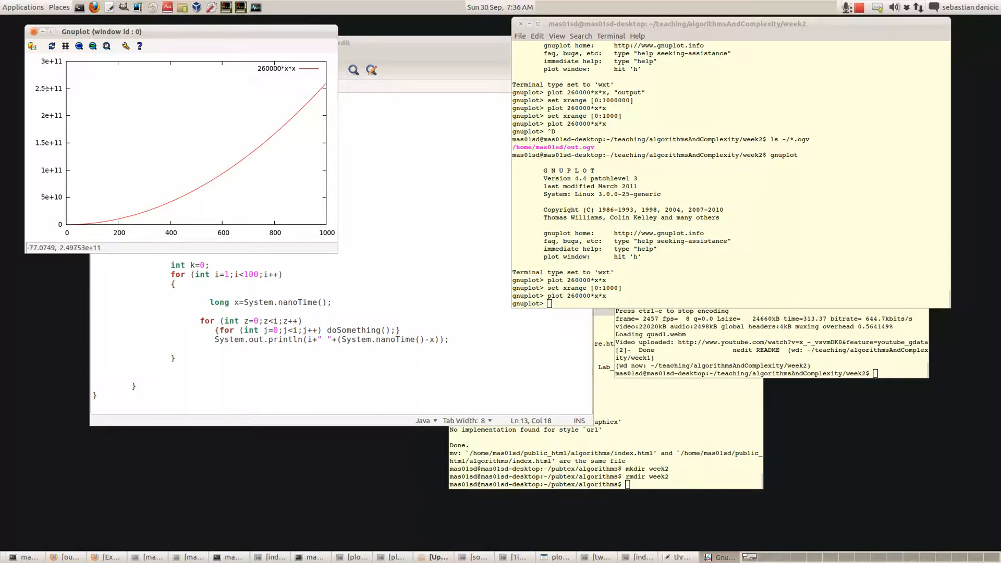
{"action": "mouse_move", "coordinate": [70, 112]}
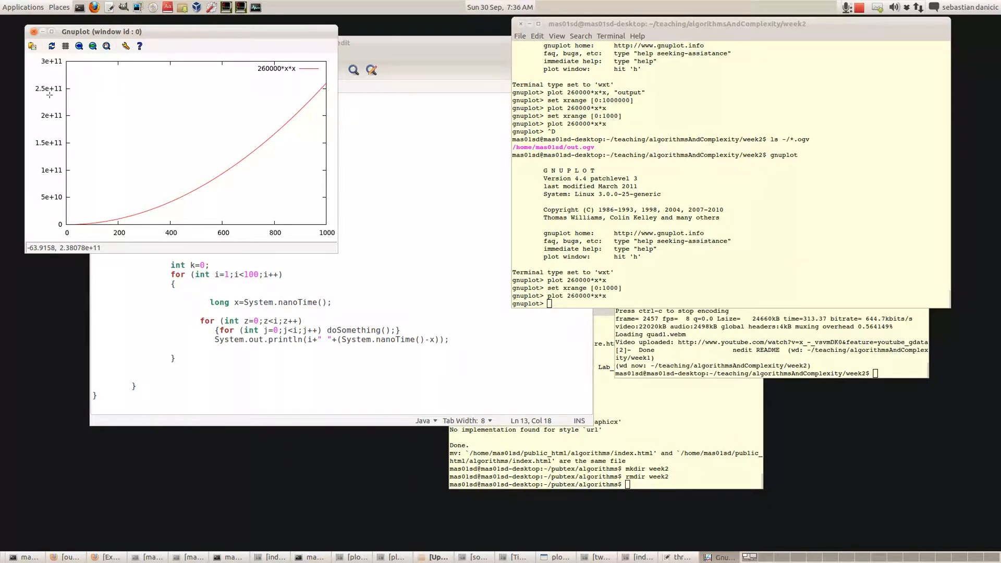
{"action": "mouse_move", "coordinate": [50, 94]}
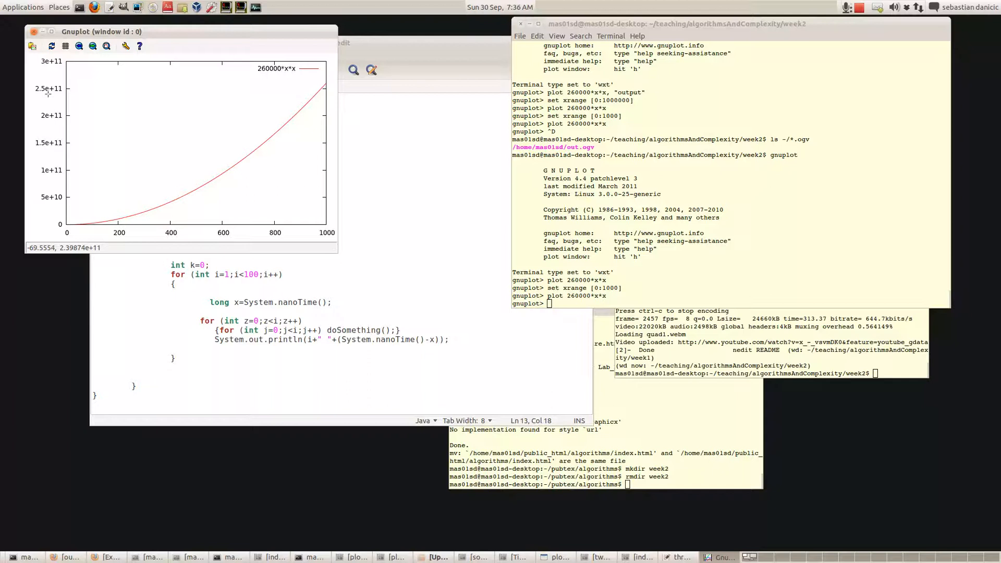
{"action": "mouse_move", "coordinate": [48, 94]}
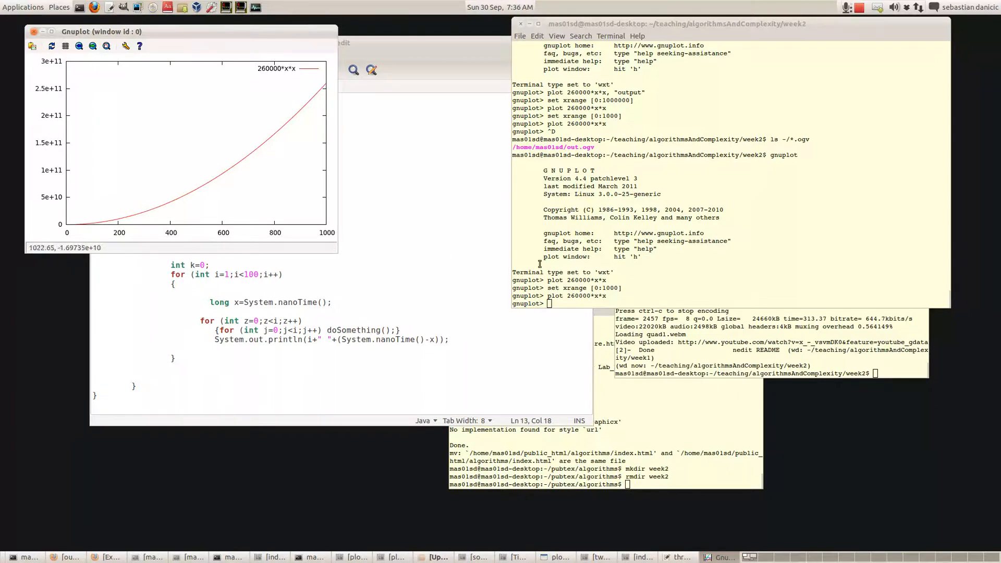
{"action": "mouse_move", "coordinate": [316, 250]}
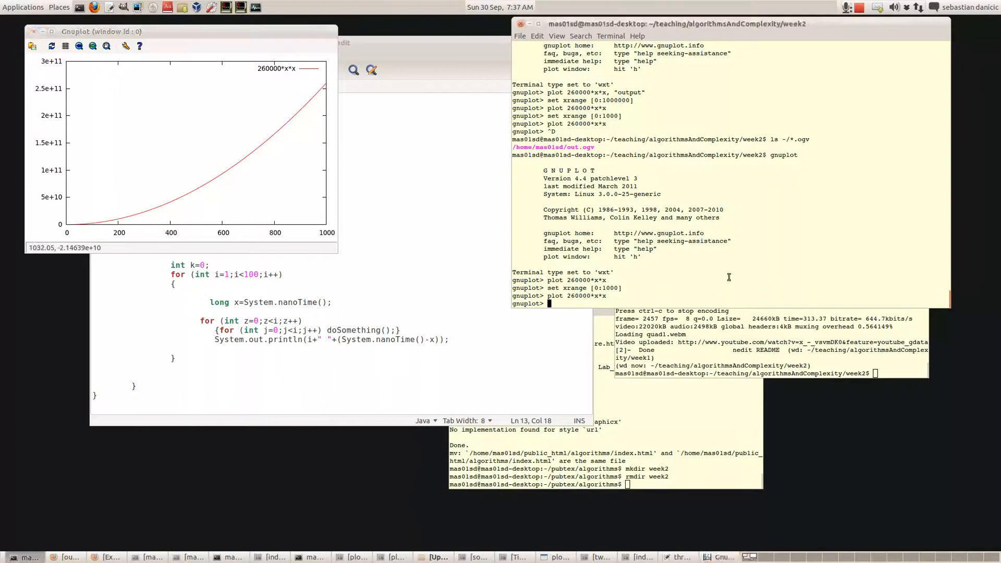
- Widen the x-range to 0–10000 so the curve climbs to about 2.6e+13
{"action": "type", "text": "set xrange [0:1000]"}
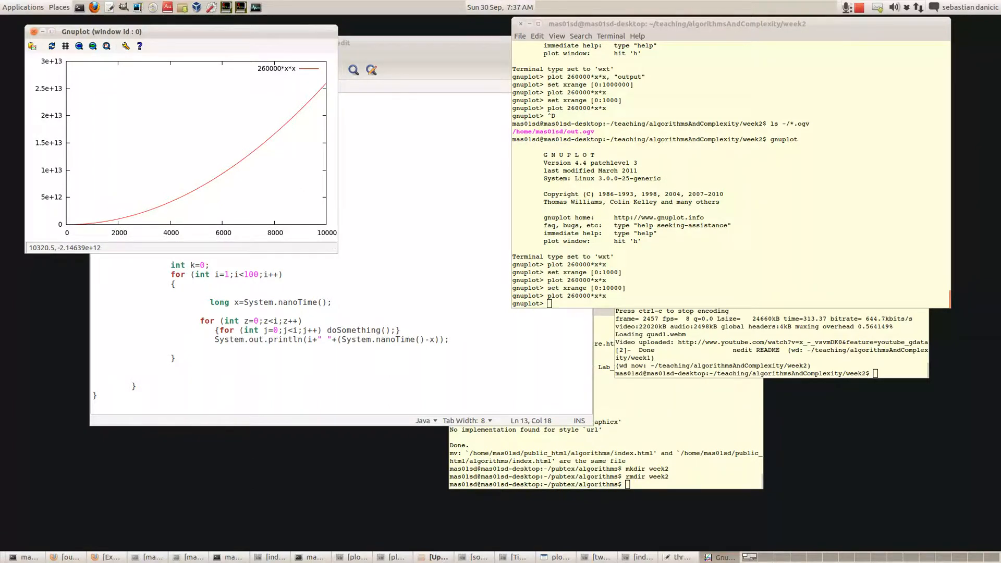
{"action": "mouse_move", "coordinate": [332, 153]}
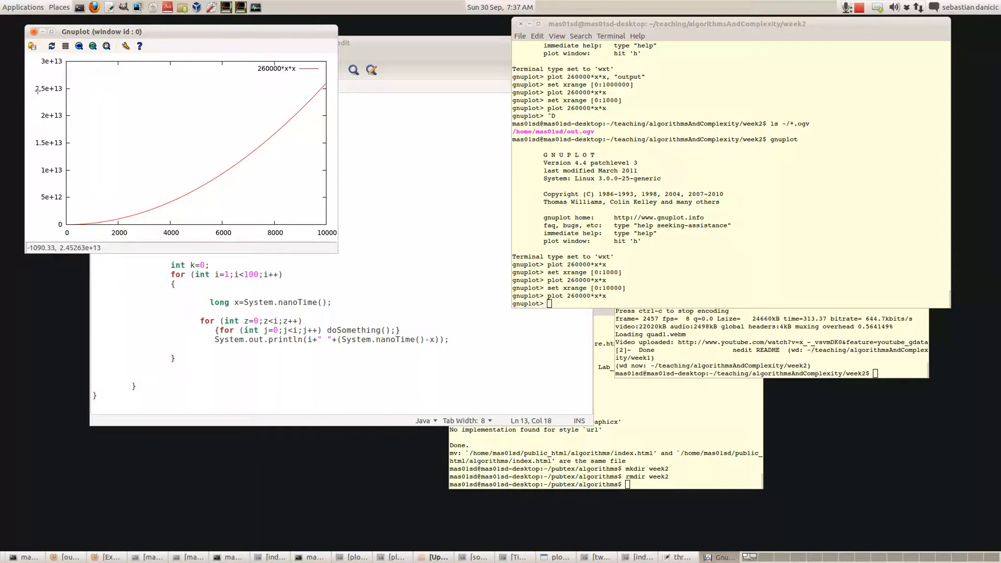
{"action": "mouse_move", "coordinate": [52, 94]}
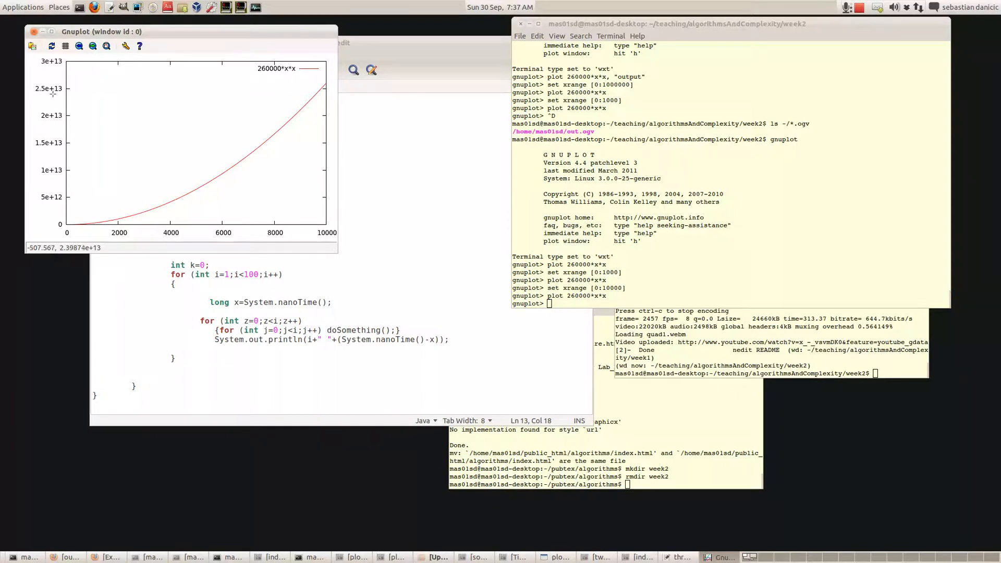
{"action": "mouse_move", "coordinate": [62, 96]}
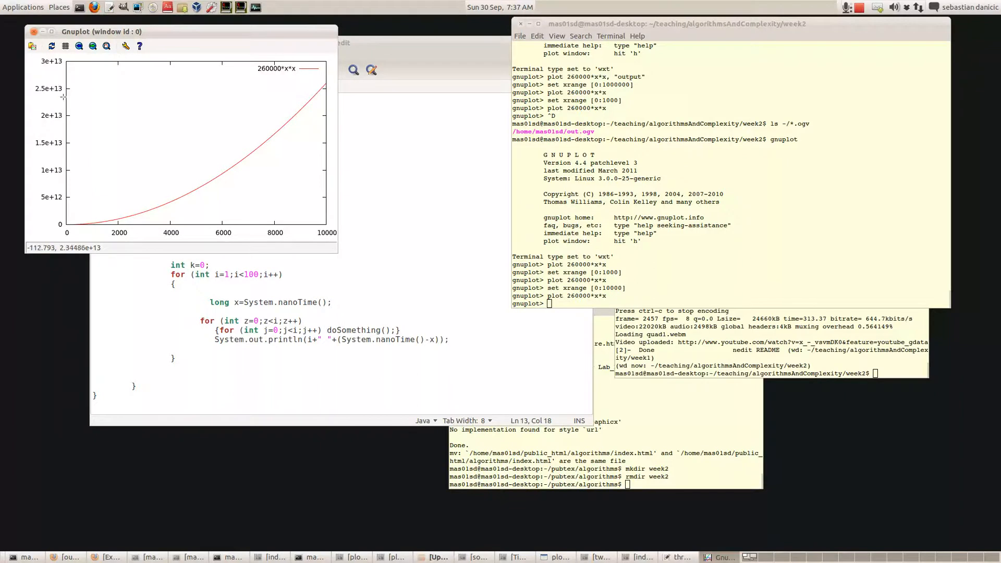
{"action": "mouse_move", "coordinate": [61, 90]}
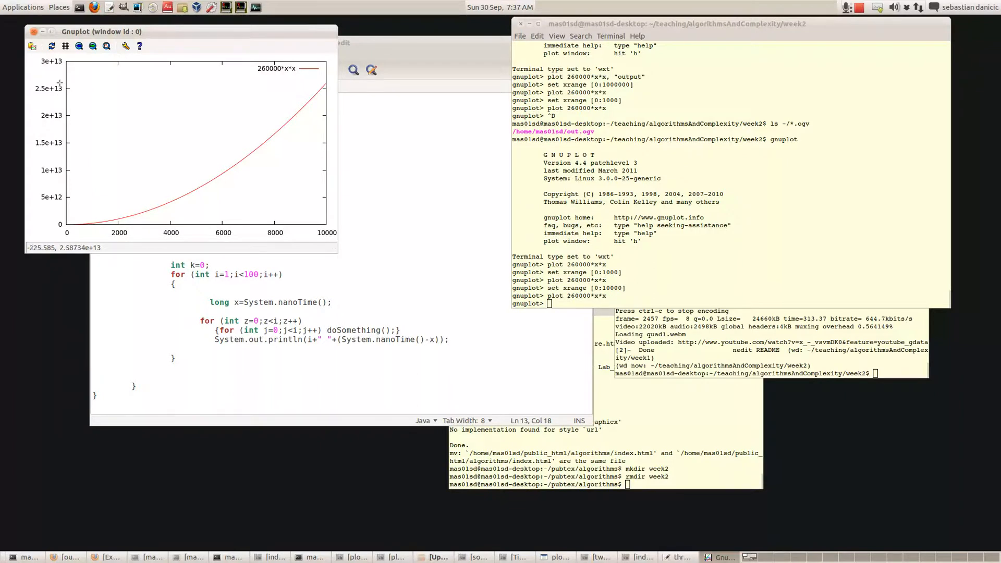
{"action": "mouse_move", "coordinate": [61, 93]}
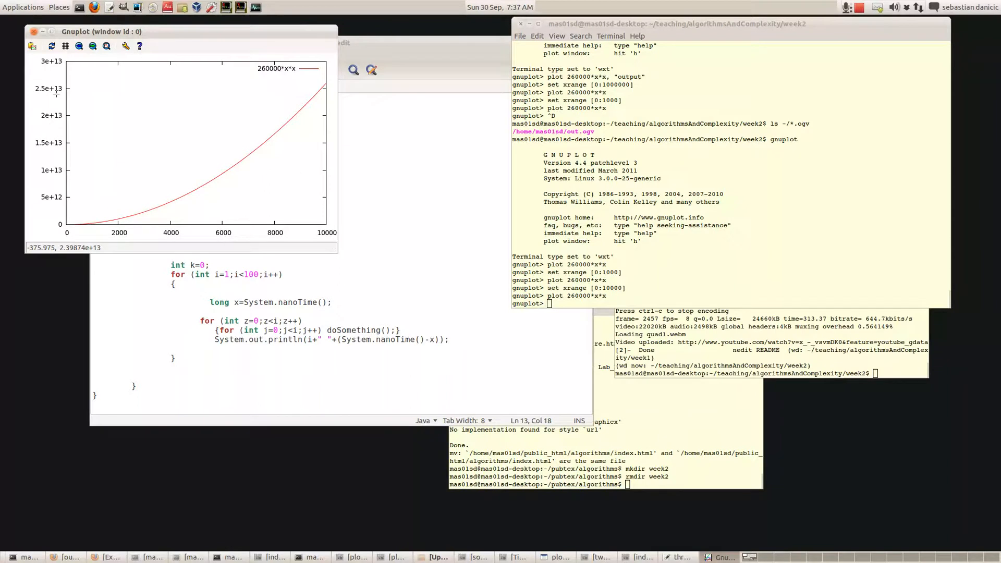
{"action": "mouse_move", "coordinate": [41, 93]}
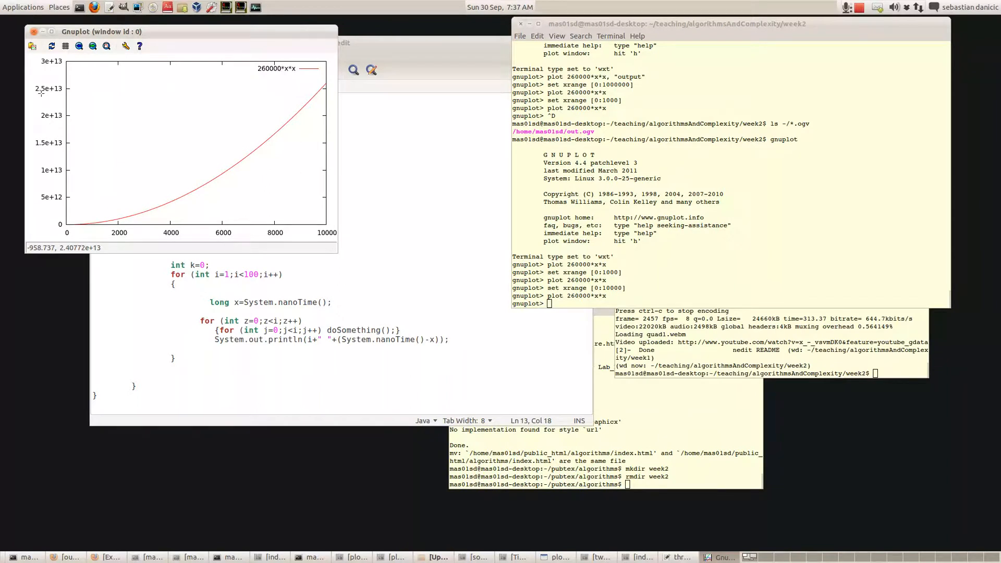
{"action": "mouse_move", "coordinate": [44, 93]}
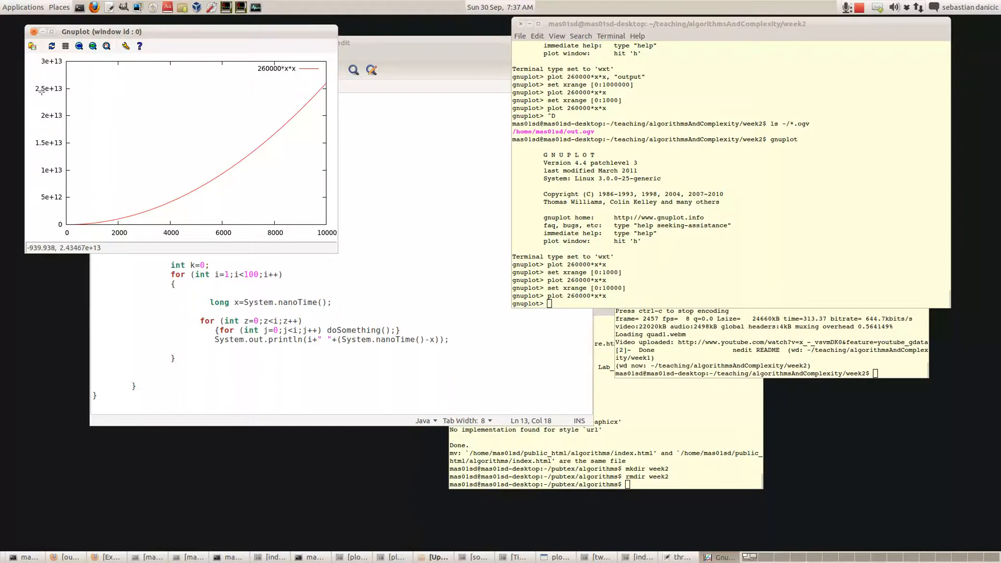
{"action": "mouse_move", "coordinate": [54, 92]}
{"action": "type", "text": "pyth"}
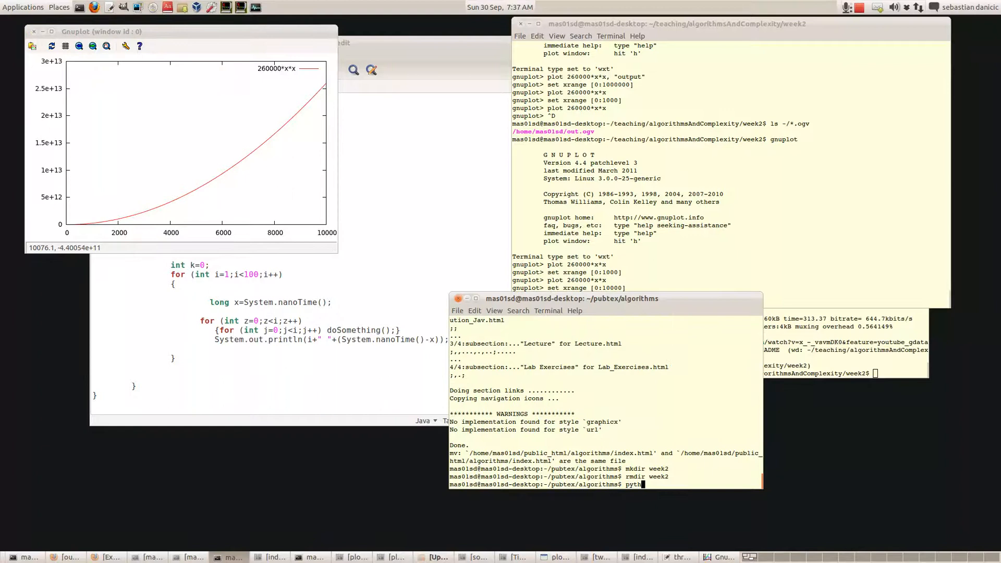
- Start the Python interpreter and evaluate 25000/60, giving 416
{"action": "type", "text": "on"}
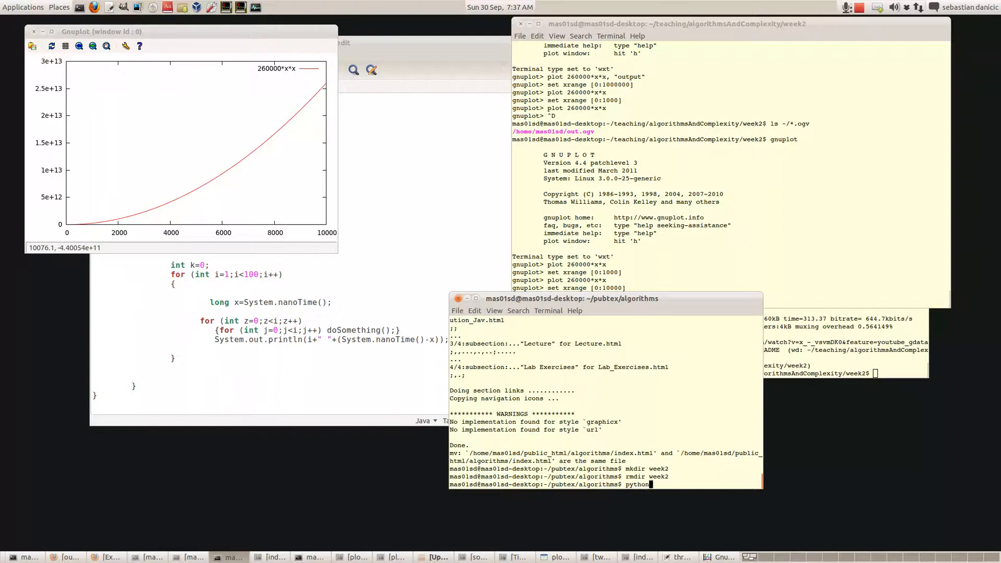
{"action": "key", "text": "Return"}
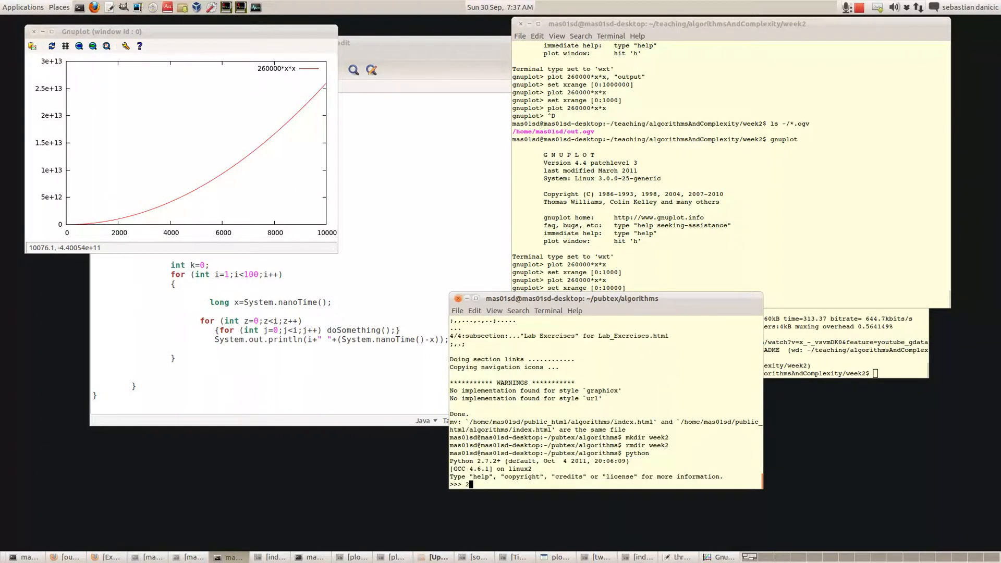
{"action": "type", "text": "5000"}
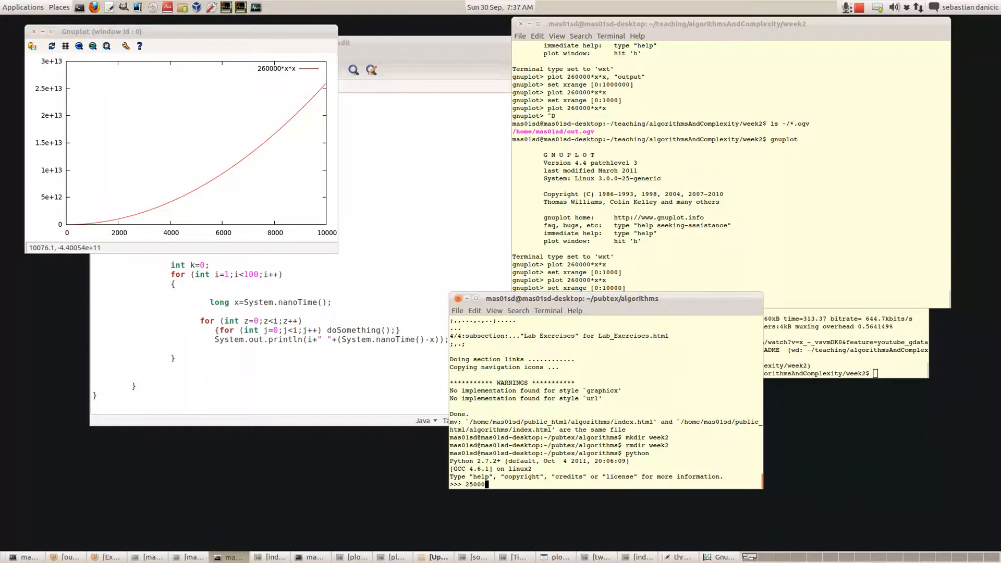
{"action": "type", "text": "/60"}
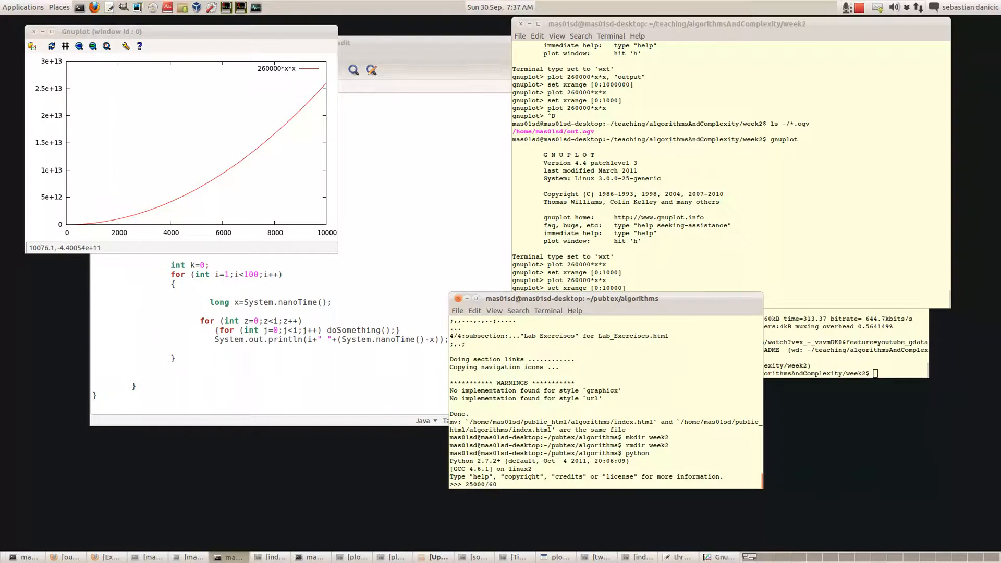
{"action": "key", "text": "Return"}
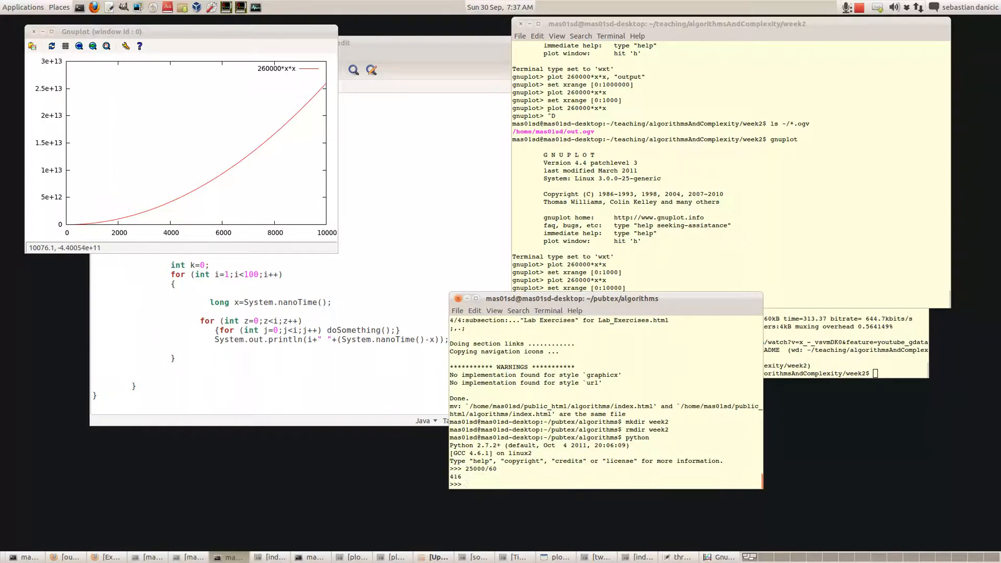
- Evaluate 416/60, giving 6 hours
{"action": "type", "text": "25000/60"}
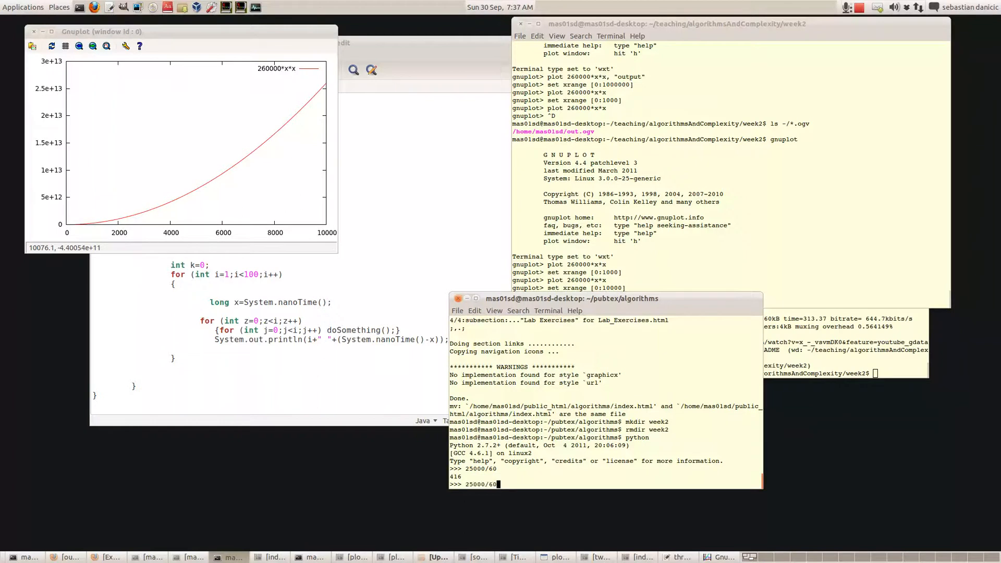
{"action": "key", "text": "Return"}
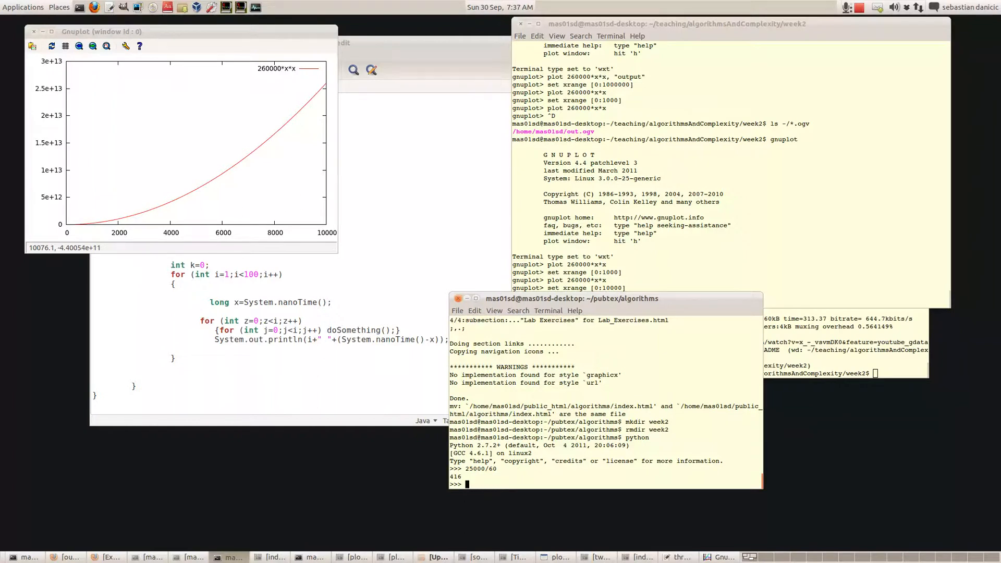
{"action": "type", "text": "41"}
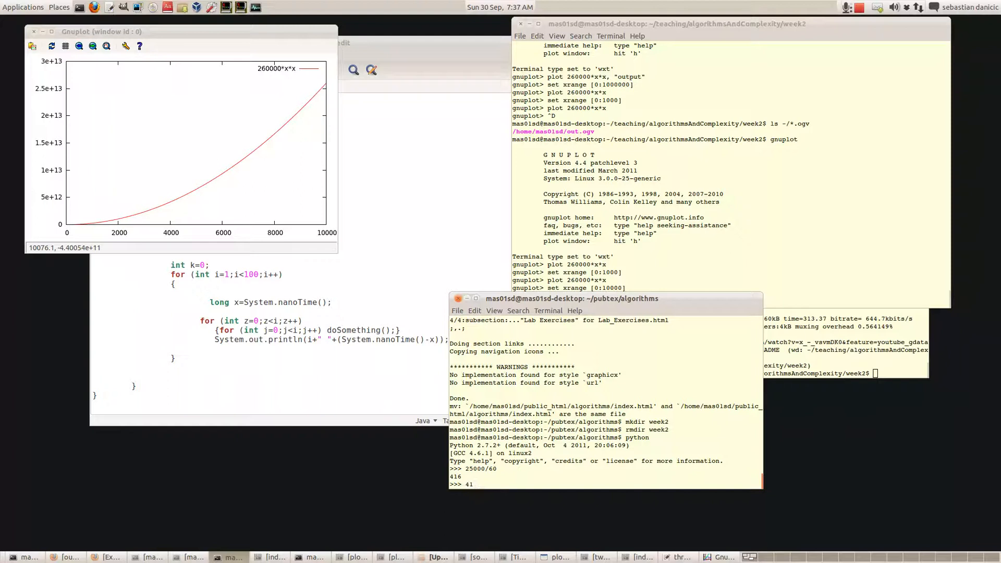
{"action": "type", "text": "416/60"}
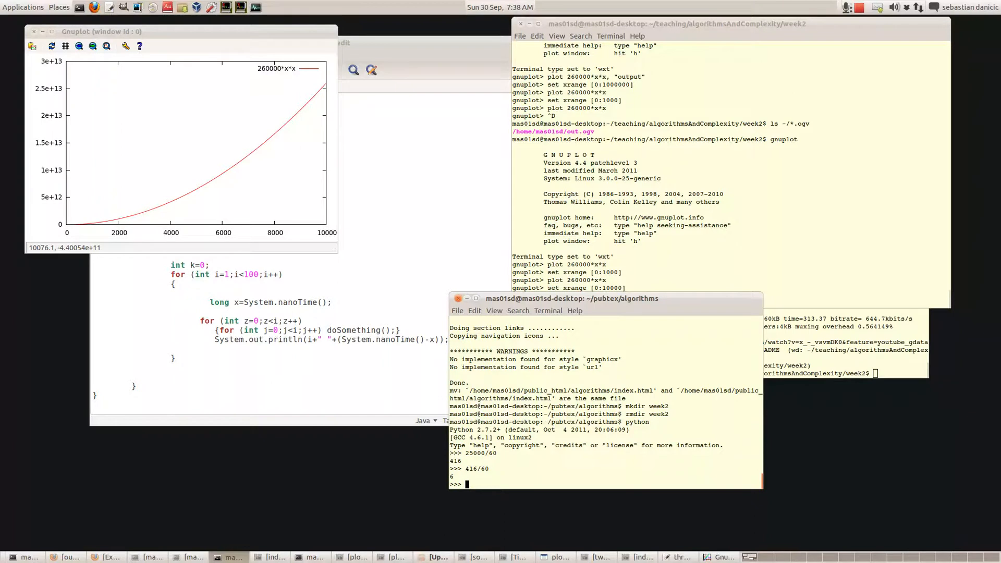
{"action": "mouse_move", "coordinate": [319, 240]}
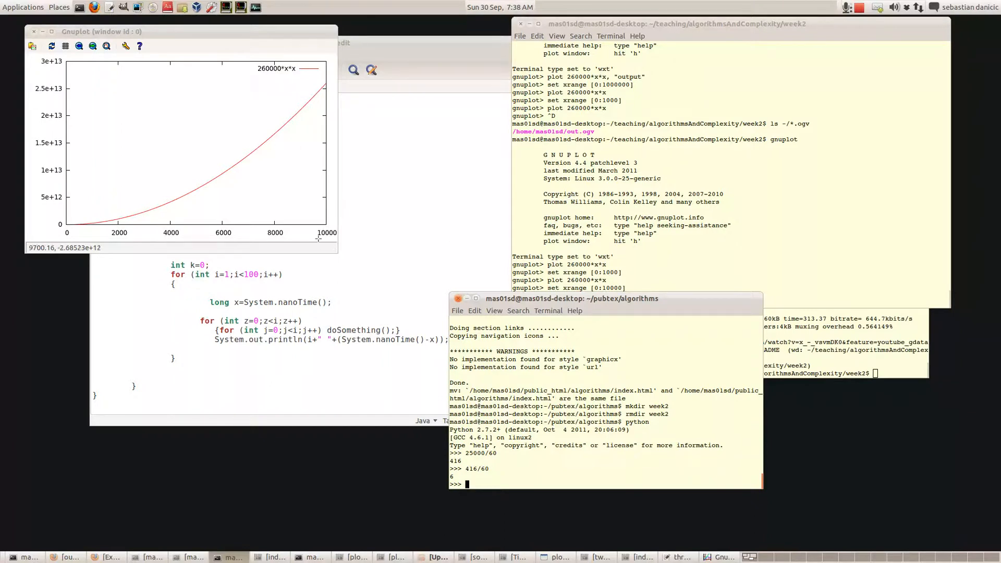
{"action": "mouse_move", "coordinate": [338, 236]}
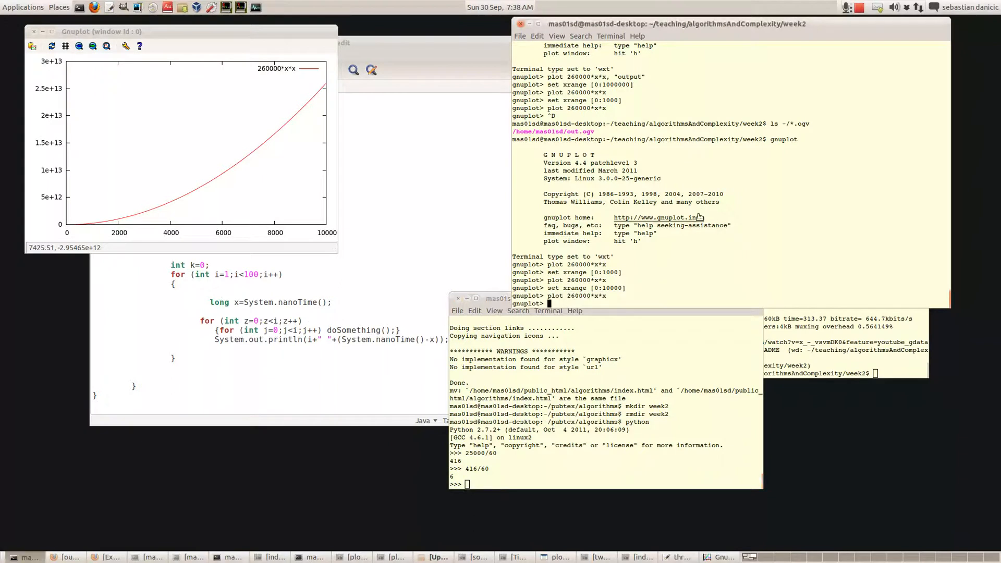
{"action": "type", "text": "plot 260000*x*x"}
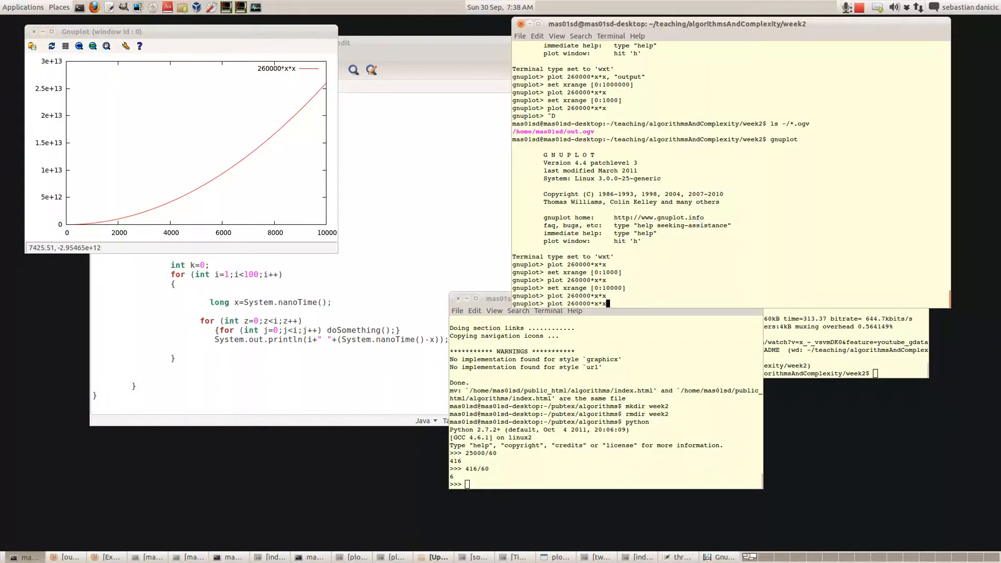
{"action": "type", "text": "set xrange [0:10000]"}
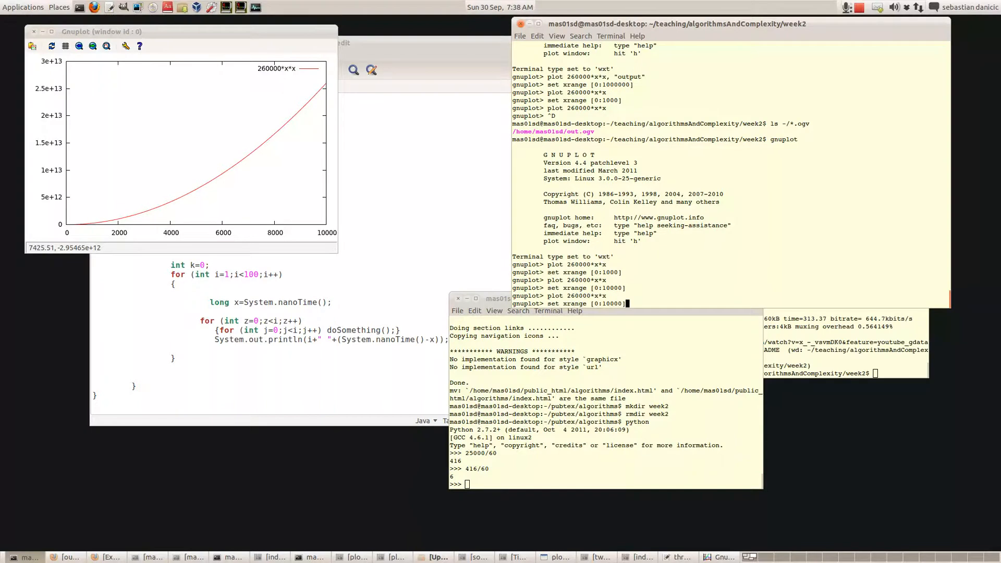
{"action": "type", "text": "0"}
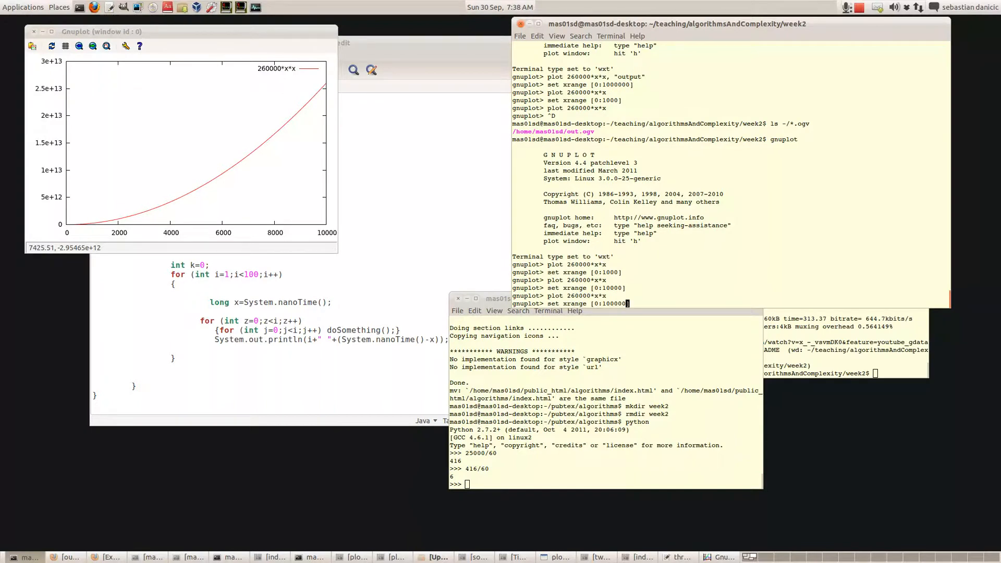
{"action": "key", "text": "Return"}
{"action": "type", "text": "plot 260000*x*x"}
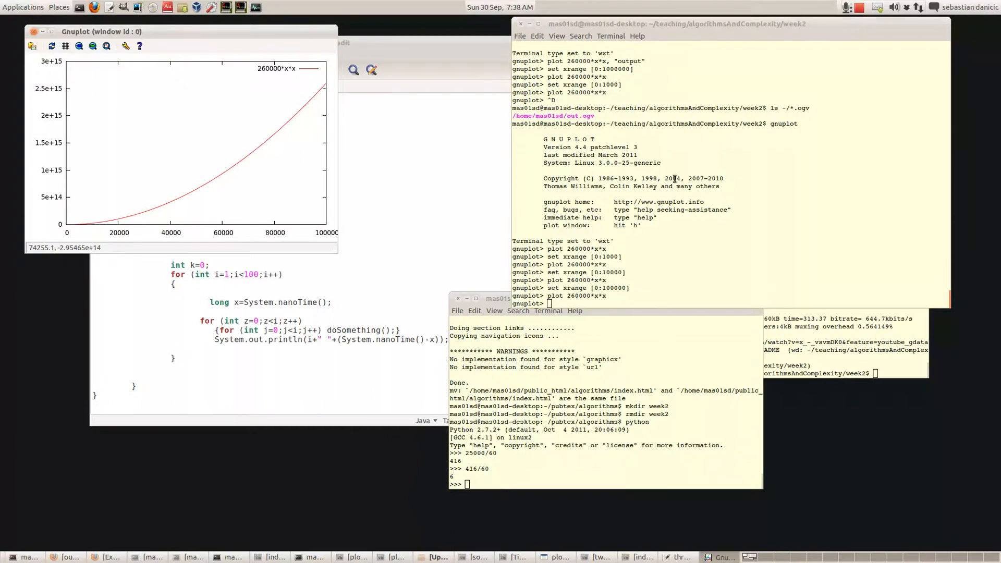
{"action": "mouse_move", "coordinate": [97, 101]}
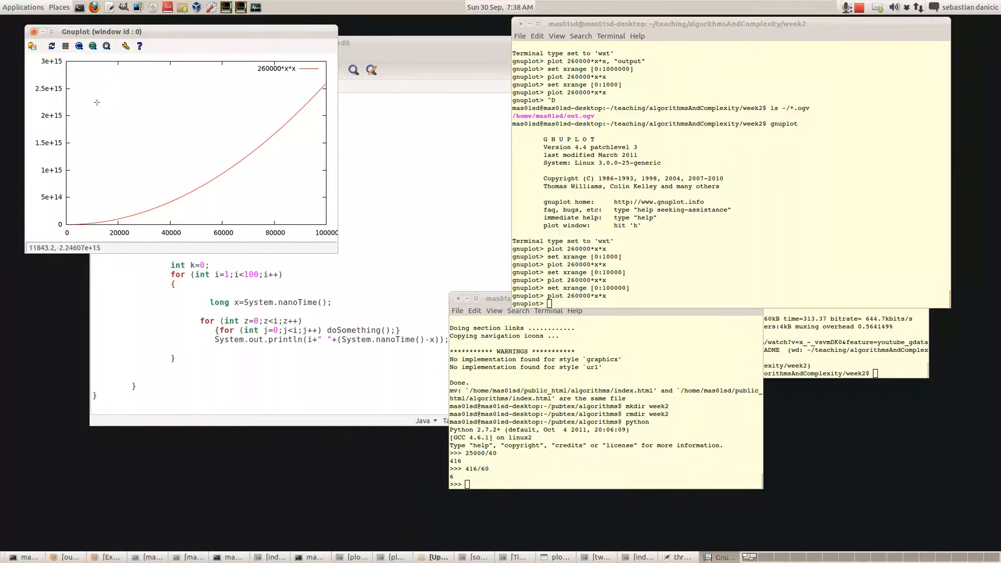
{"action": "mouse_move", "coordinate": [51, 90]}
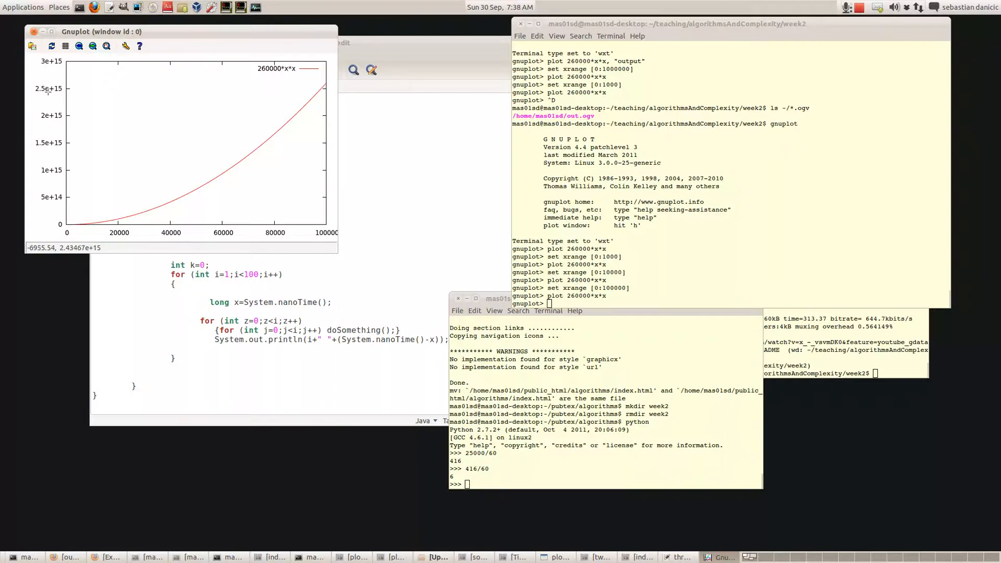
{"action": "mouse_move", "coordinate": [57, 92]}
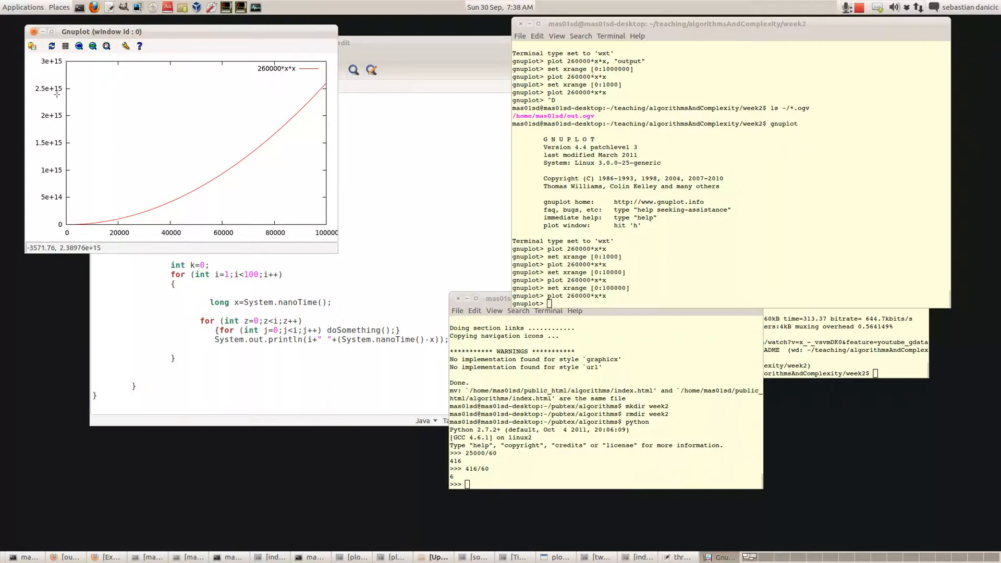
{"action": "mouse_move", "coordinate": [59, 92]}
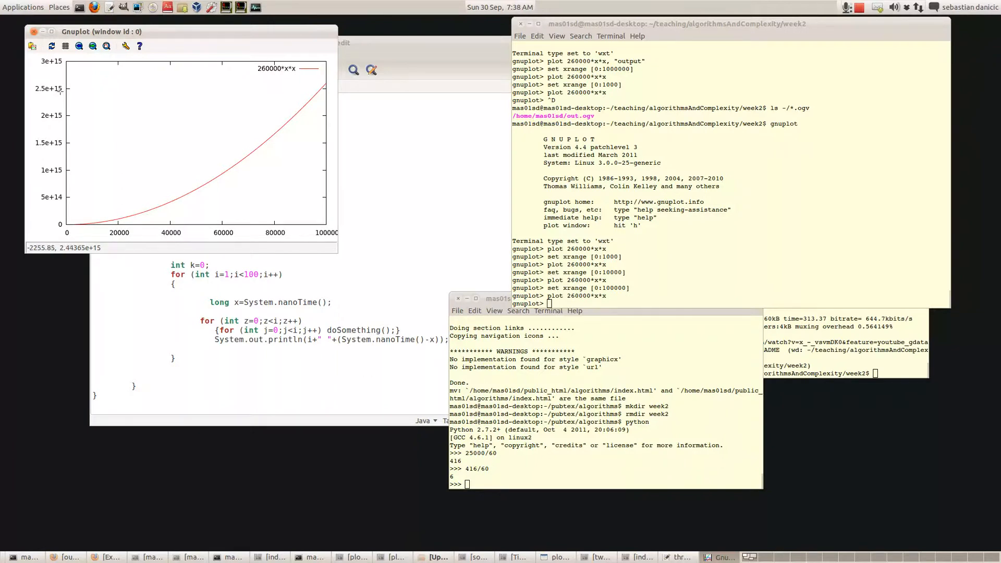
{"action": "mouse_move", "coordinate": [51, 93]}
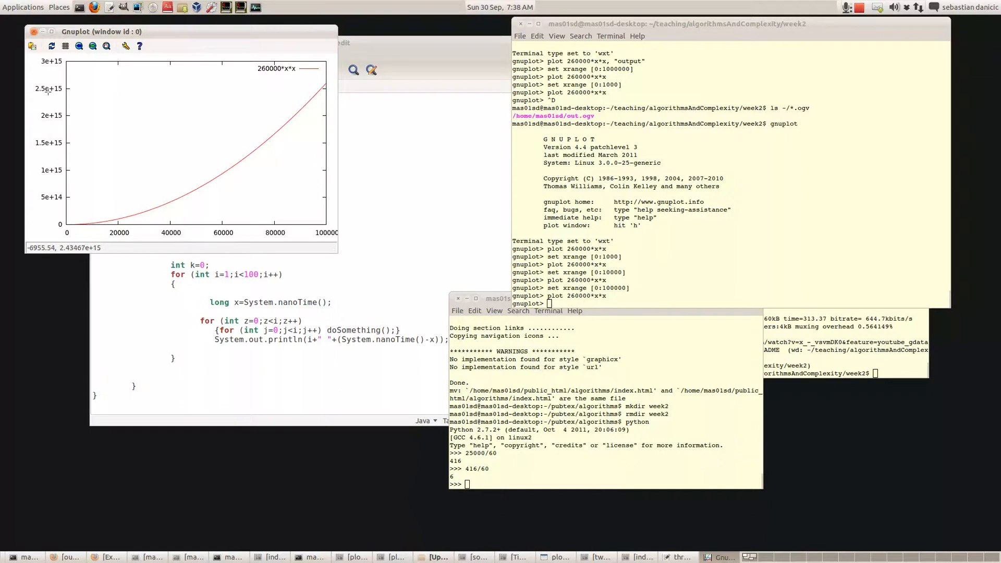
{"action": "mouse_move", "coordinate": [56, 93]}
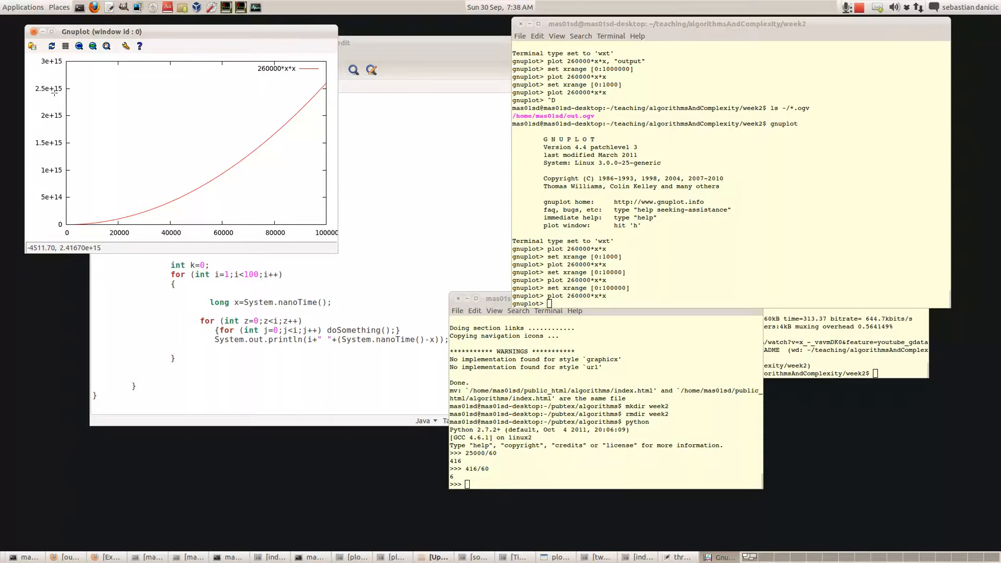
{"action": "mouse_move", "coordinate": [52, 95]}
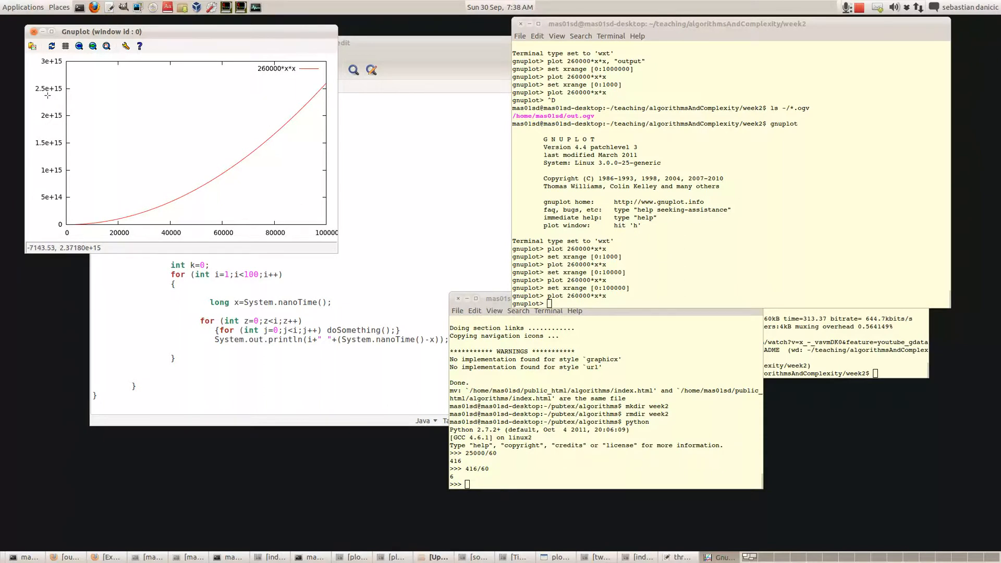
{"action": "mouse_move", "coordinate": [42, 96]}
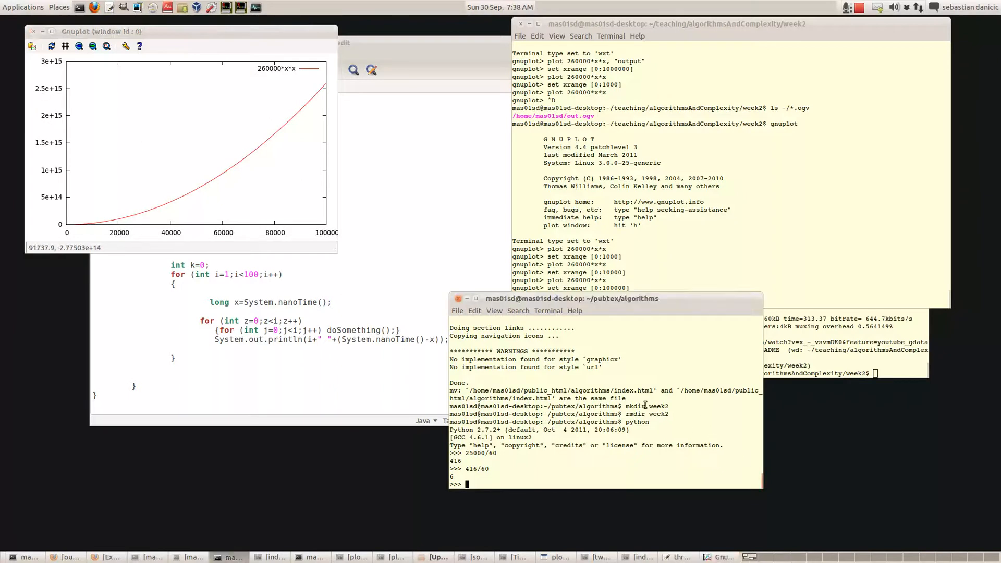
- Evaluate 2500000/60, giving 41666 minutes
{"action": "type", "text": "25000/60"}
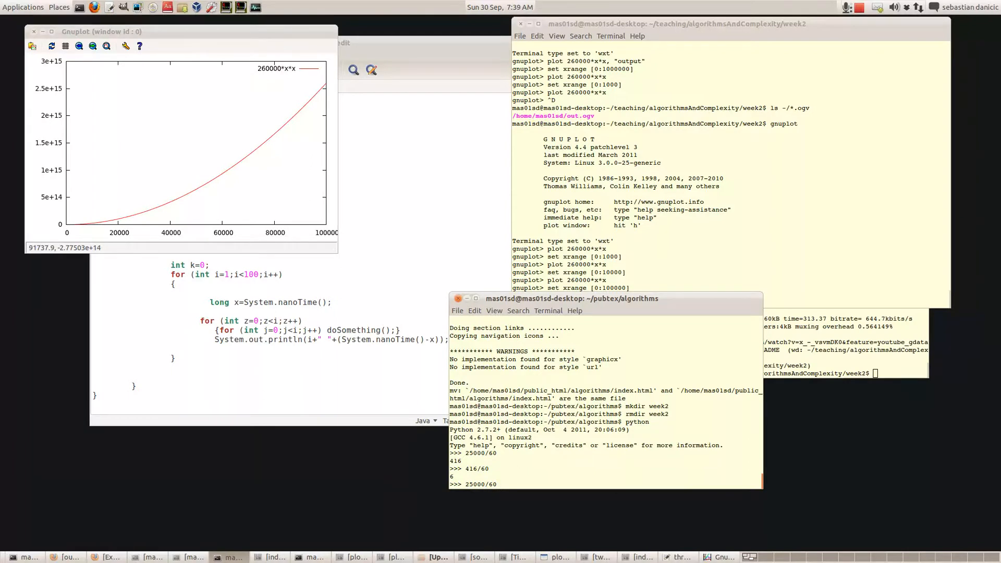
{"action": "type", "text": "00"}
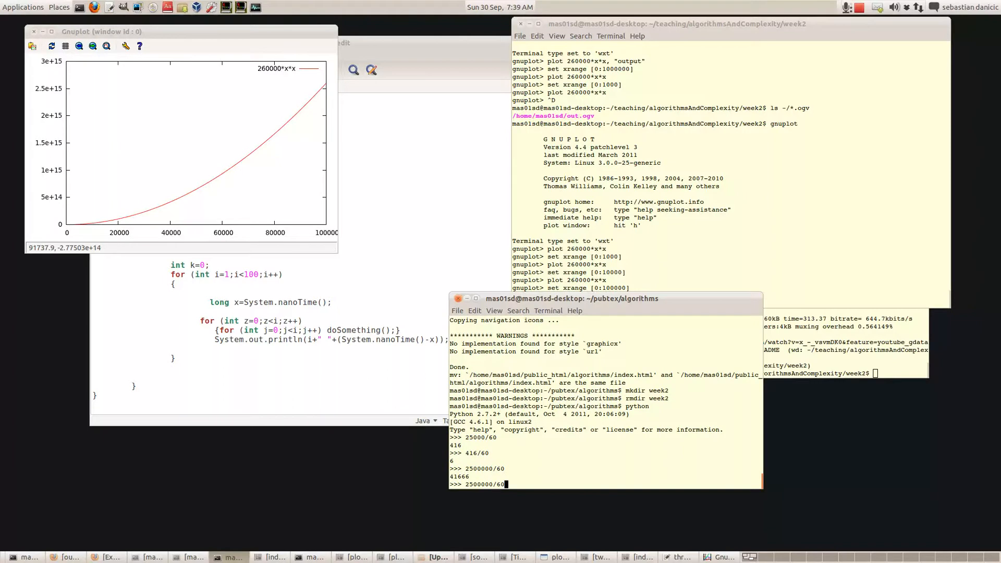
{"action": "key", "text": "Return"}
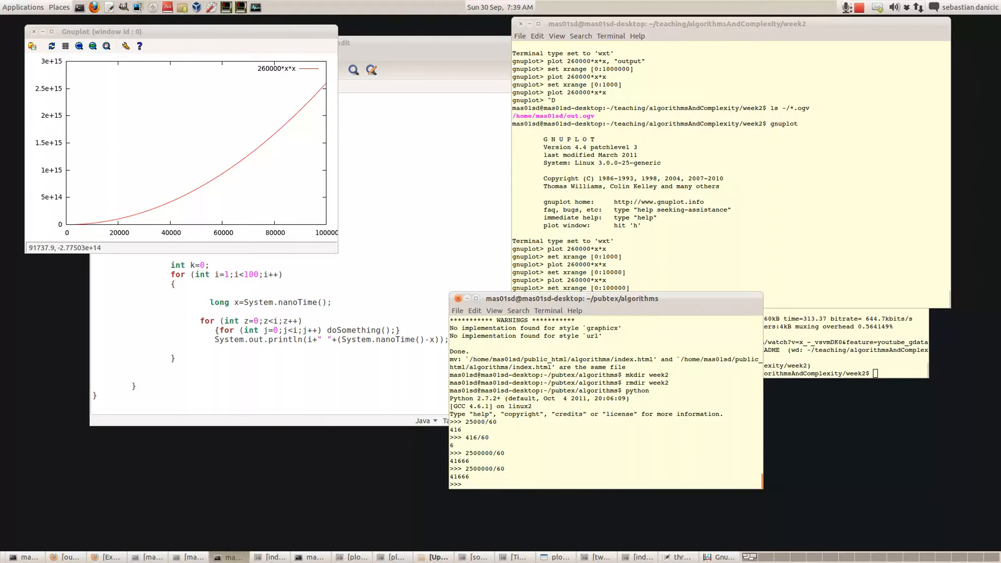
- Evaluate 41666/60 giving 694 hours, then 694/24 giving about 28 days
{"action": "type", "text": "41"}
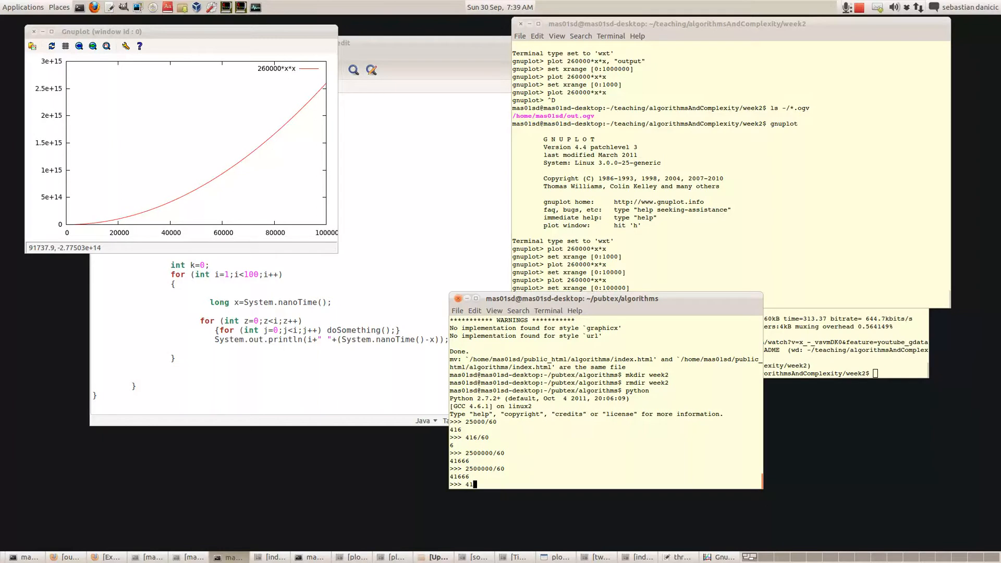
{"action": "type", "text": "666/60"}
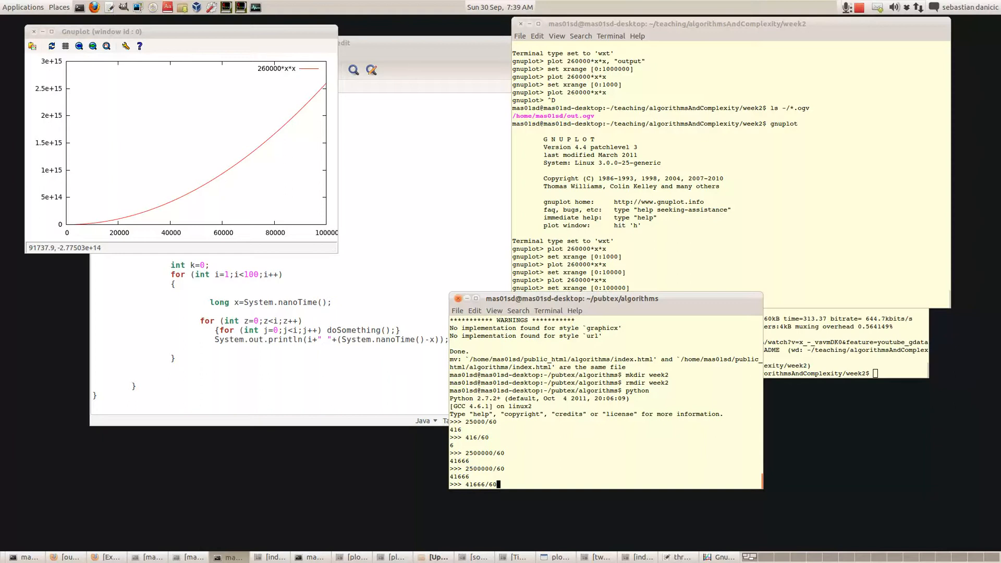
{"action": "key", "text": "Return"}
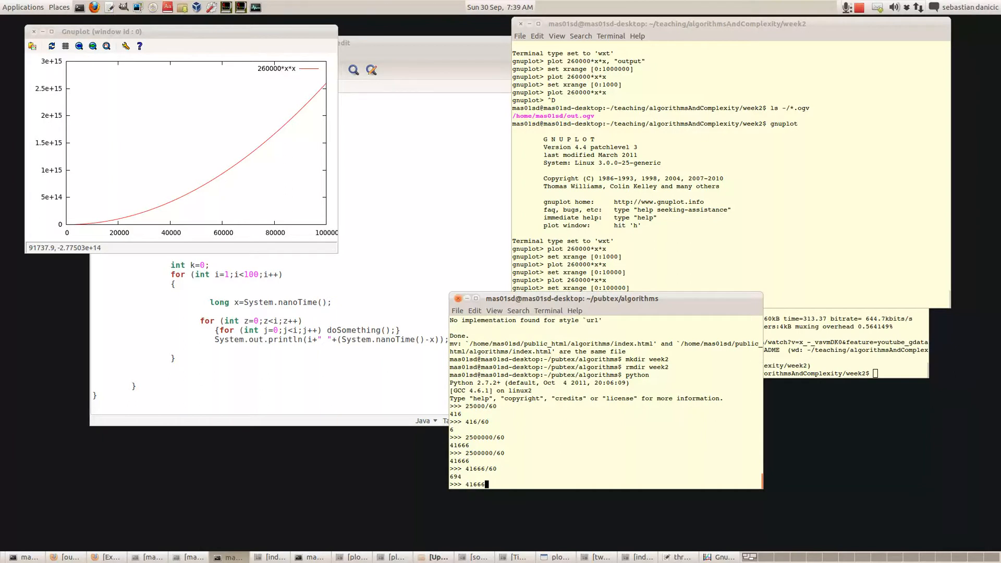
{"action": "key", "text": "Return"}
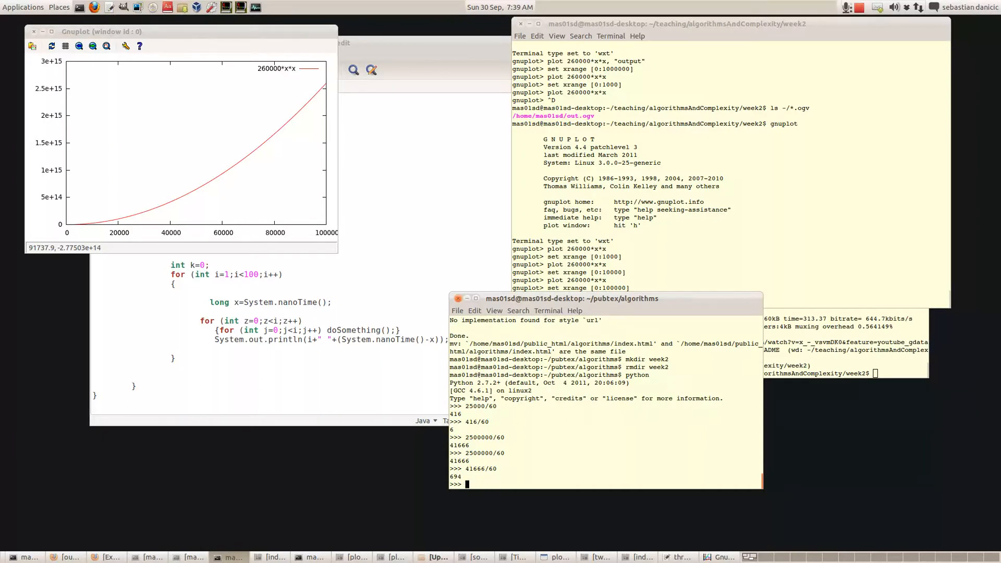
{"action": "type", "text": "694/24"}
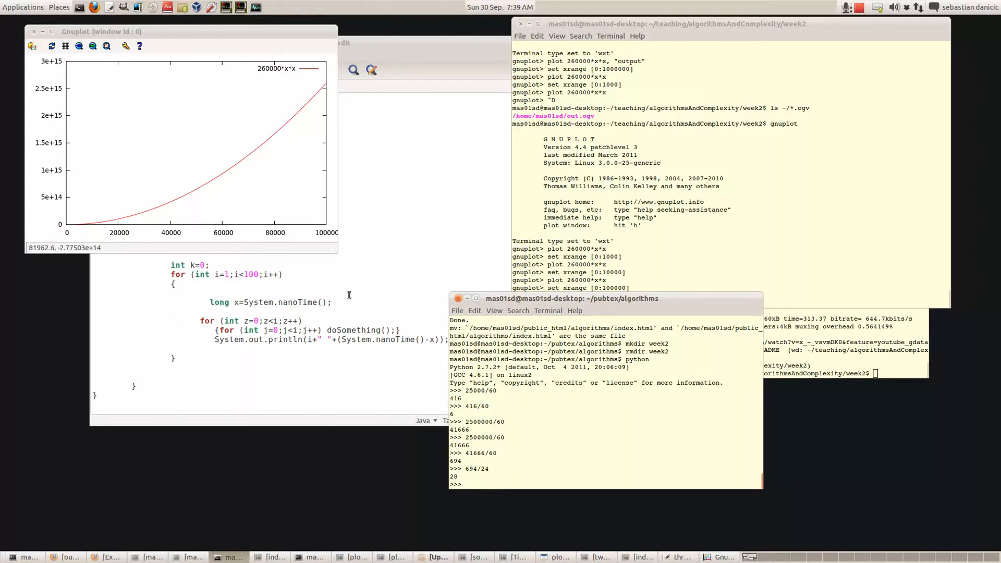
{"action": "mouse_move", "coordinate": [379, 309]}
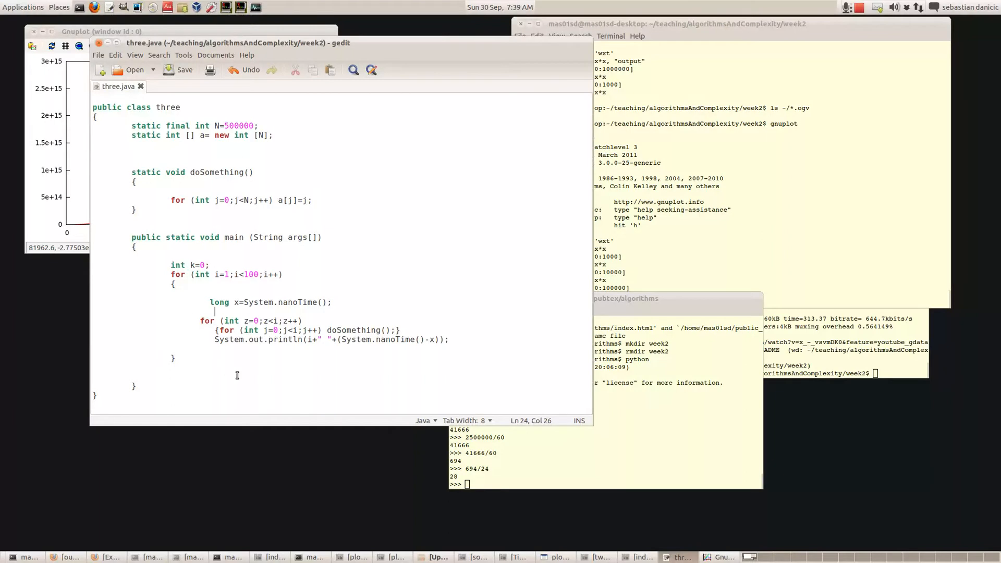
{"action": "mouse_move", "coordinate": [205, 360]}
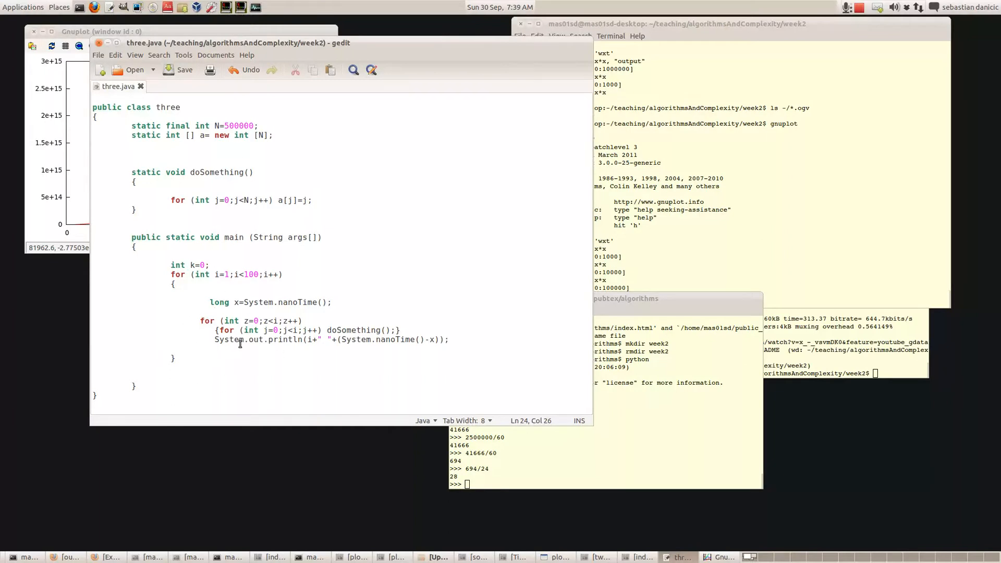
{"action": "mouse_move", "coordinate": [782, 174]}
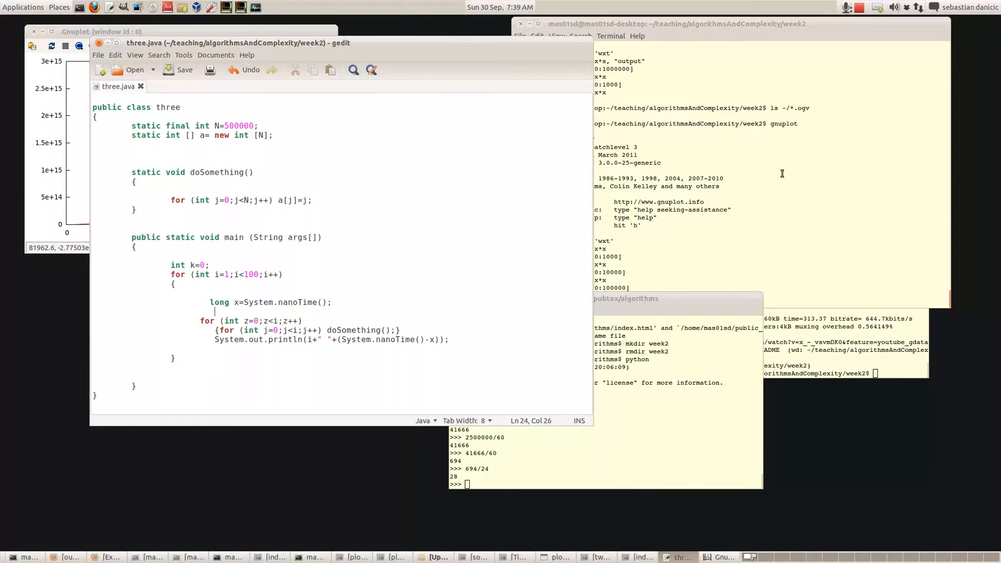
{"action": "mouse_move", "coordinate": [865, 78]}
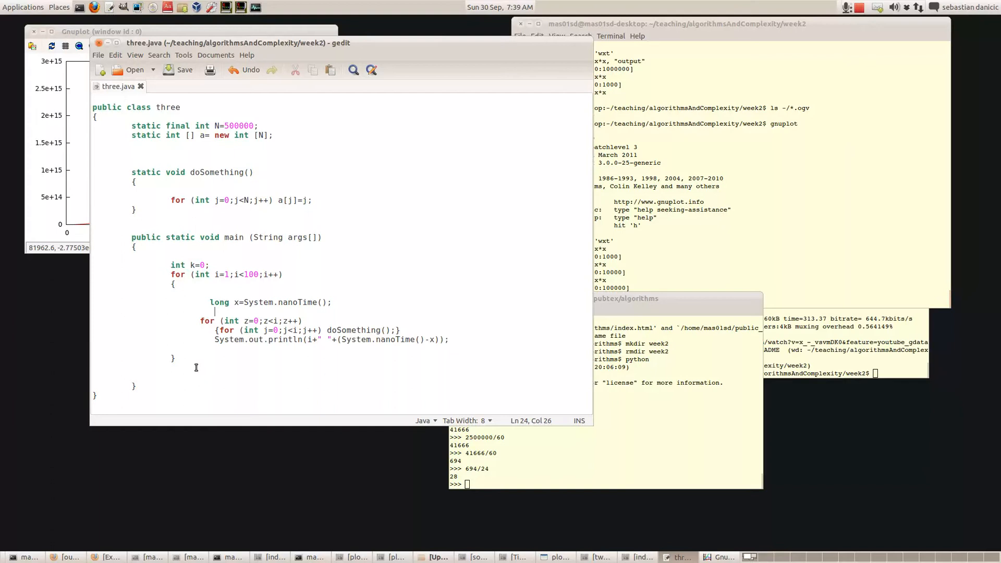
{"action": "mouse_move", "coordinate": [979, 93]}
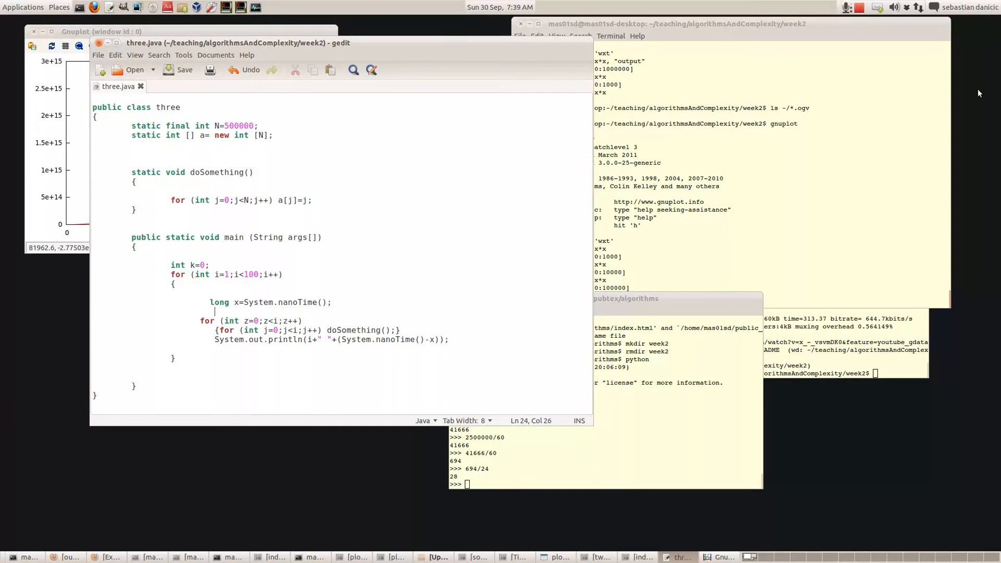
{"action": "mouse_move", "coordinate": [748, 415]}
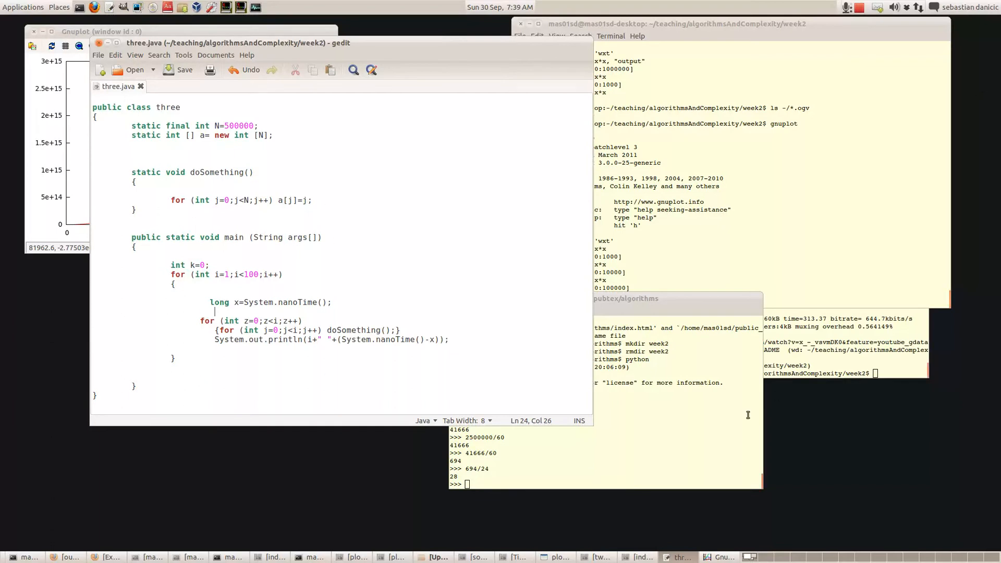